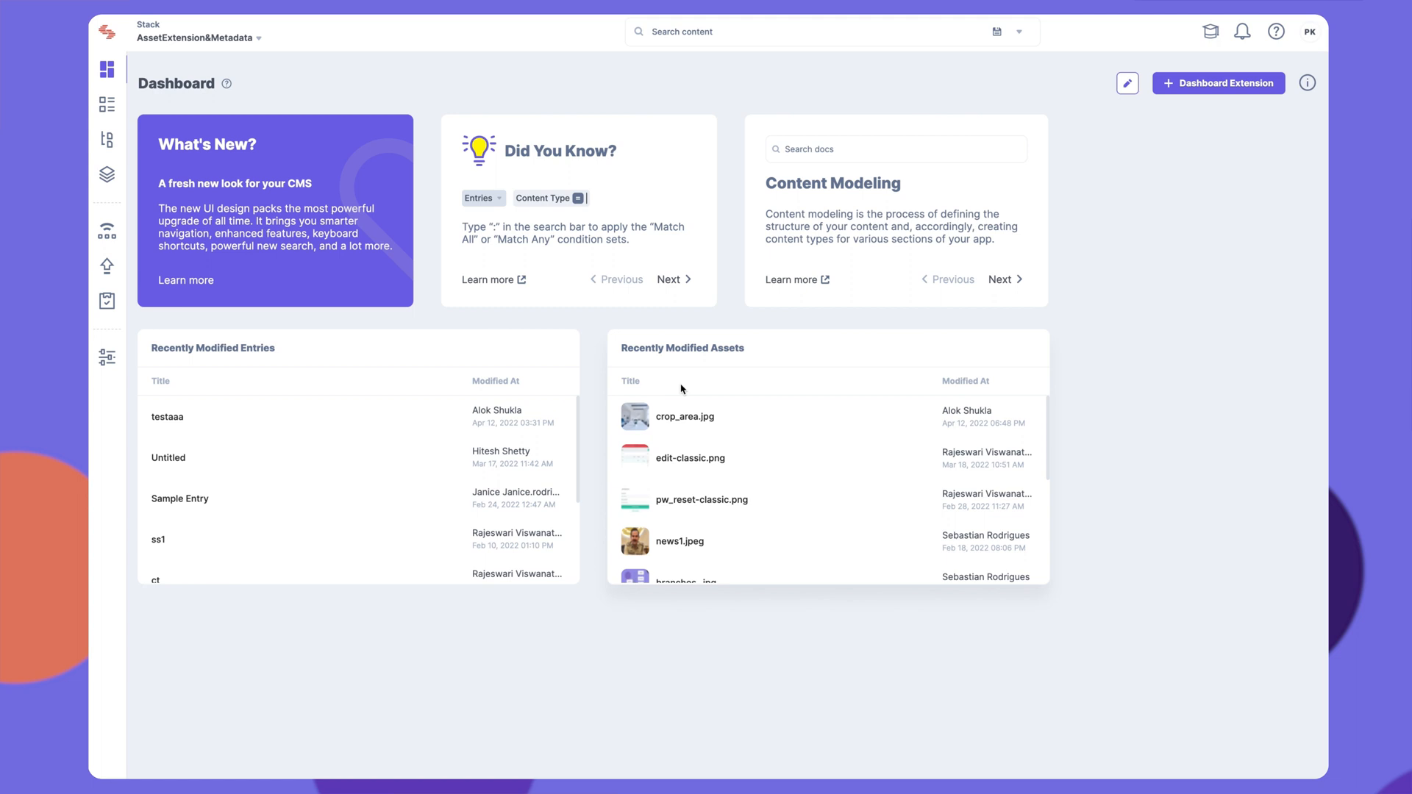
pyautogui.moveTo(172, 368)
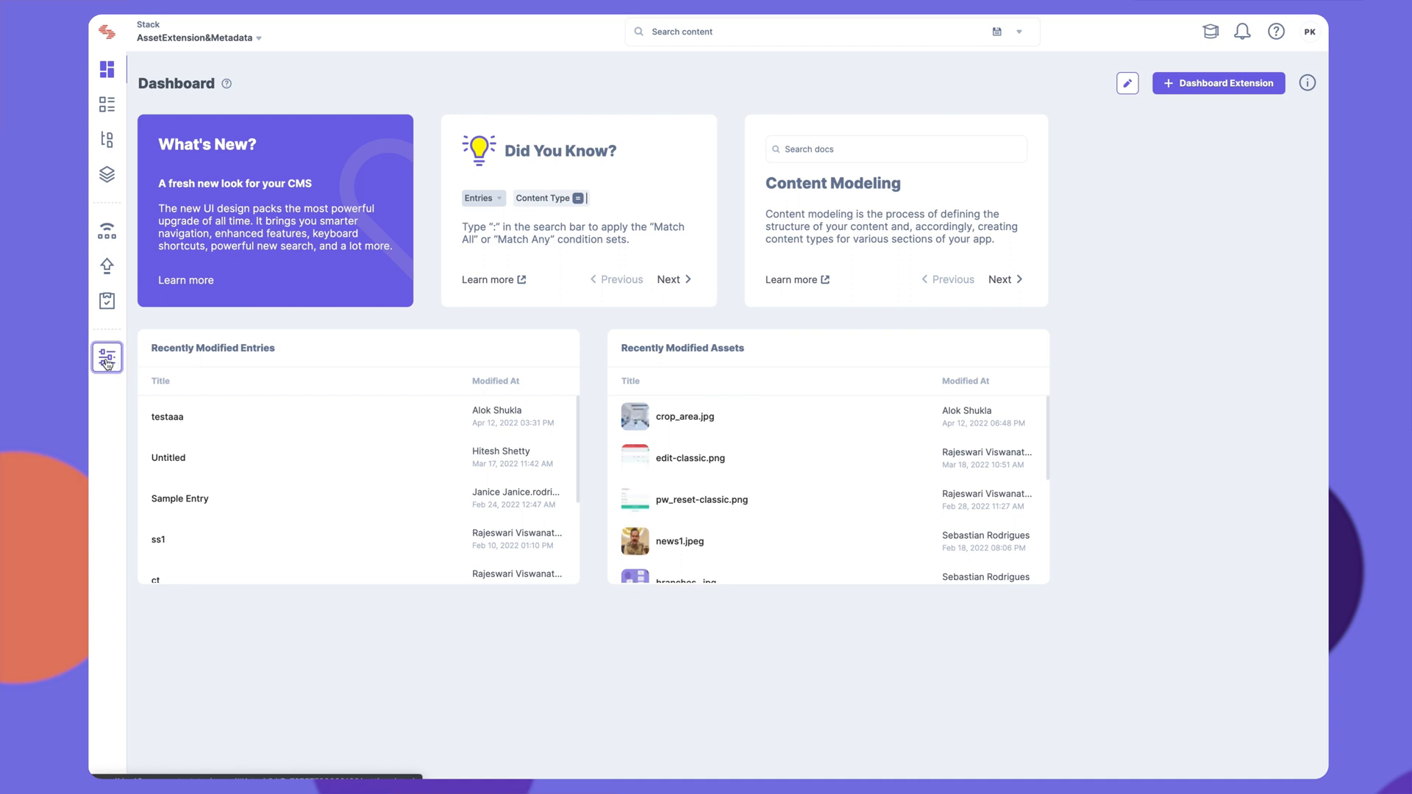
# - From Settings > Extensions, start a new extension with Create New to choose its type
pyautogui.click(106, 357)
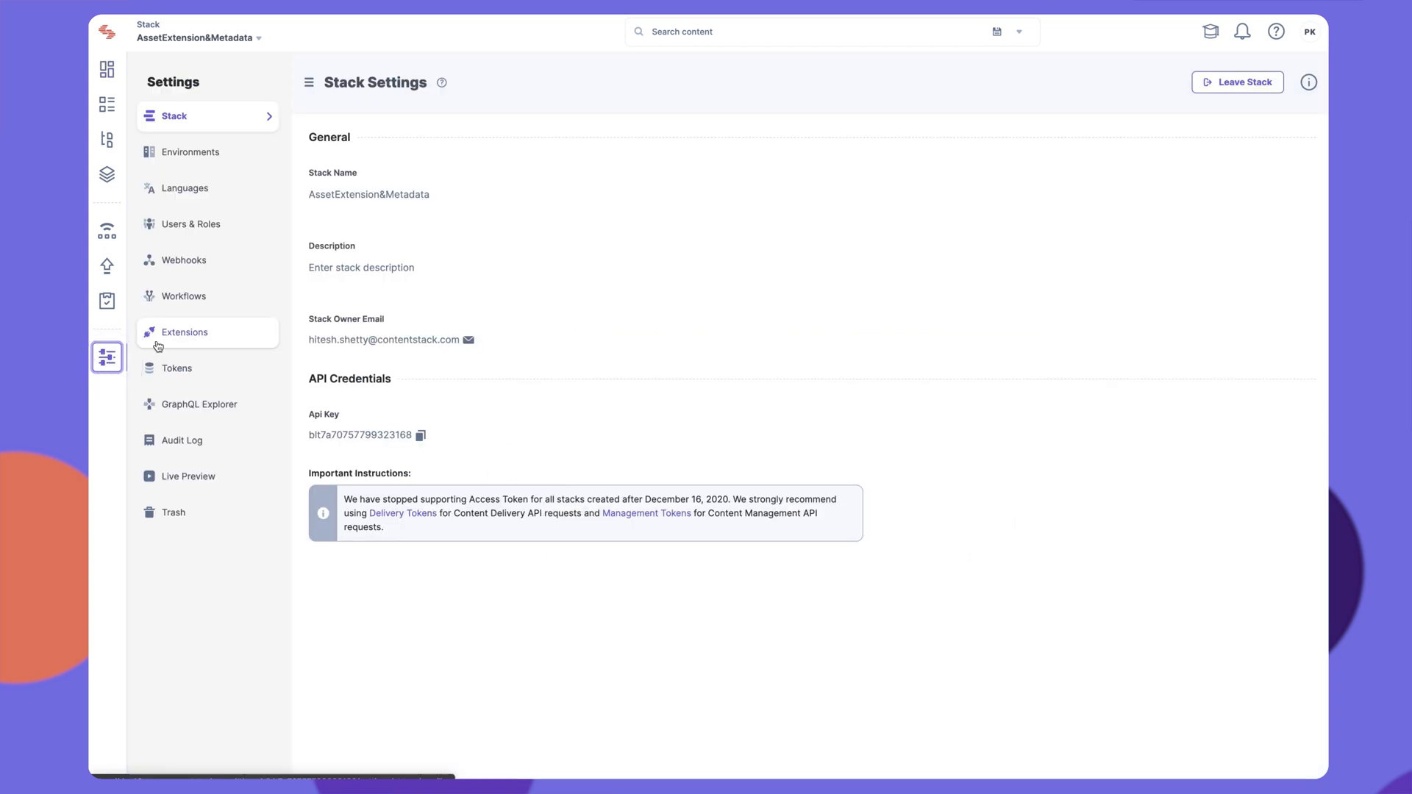
pyautogui.click(184, 332)
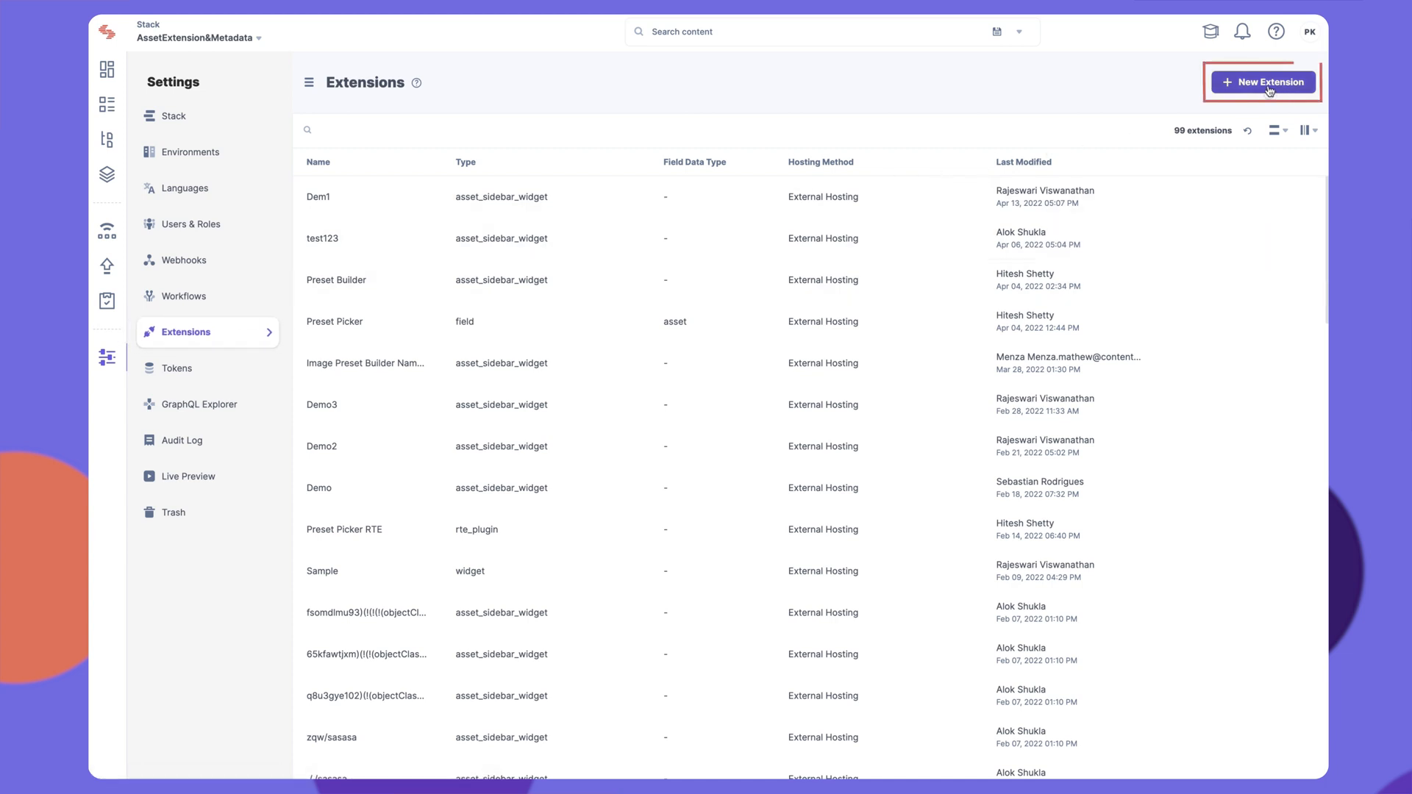
pyautogui.click(1262, 81)
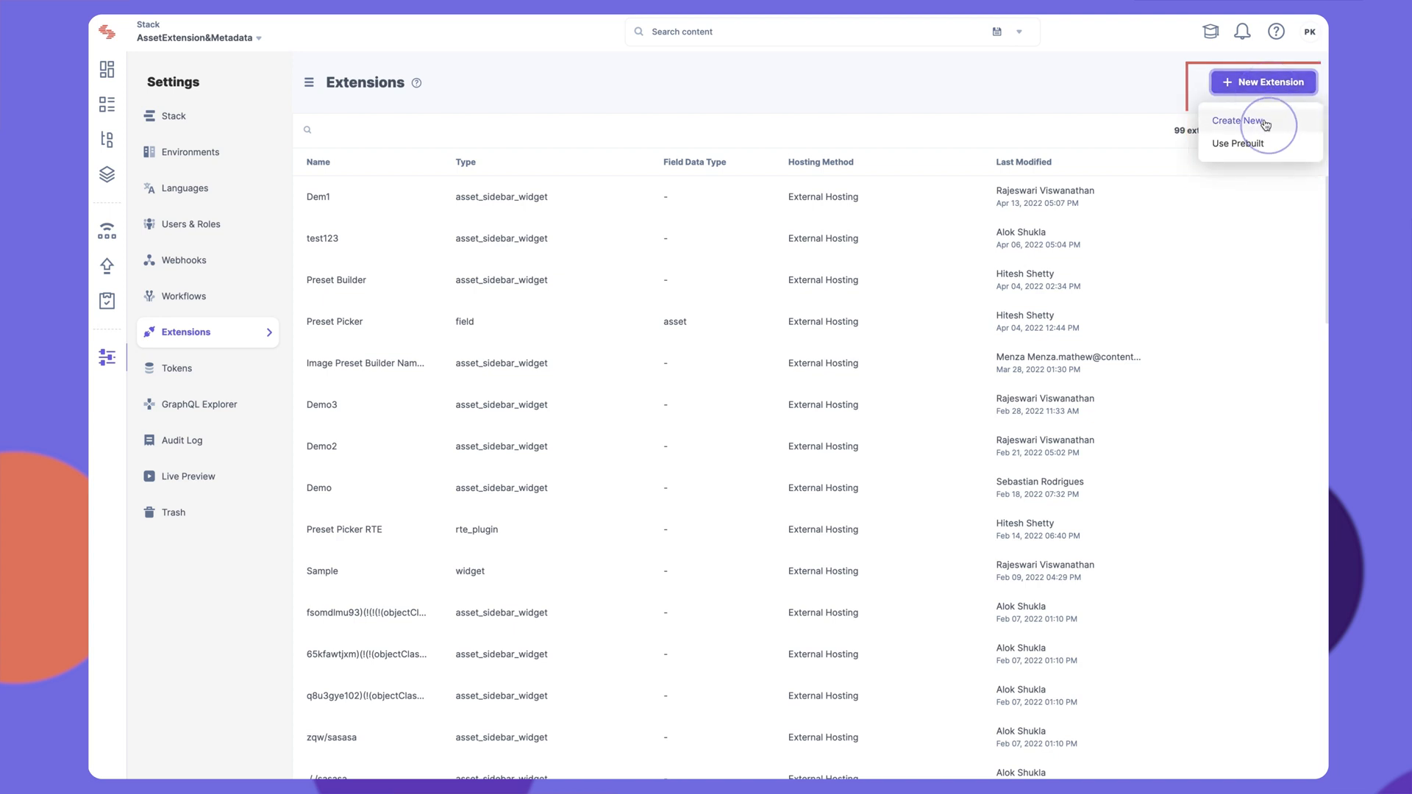
pyautogui.click(1237, 120)
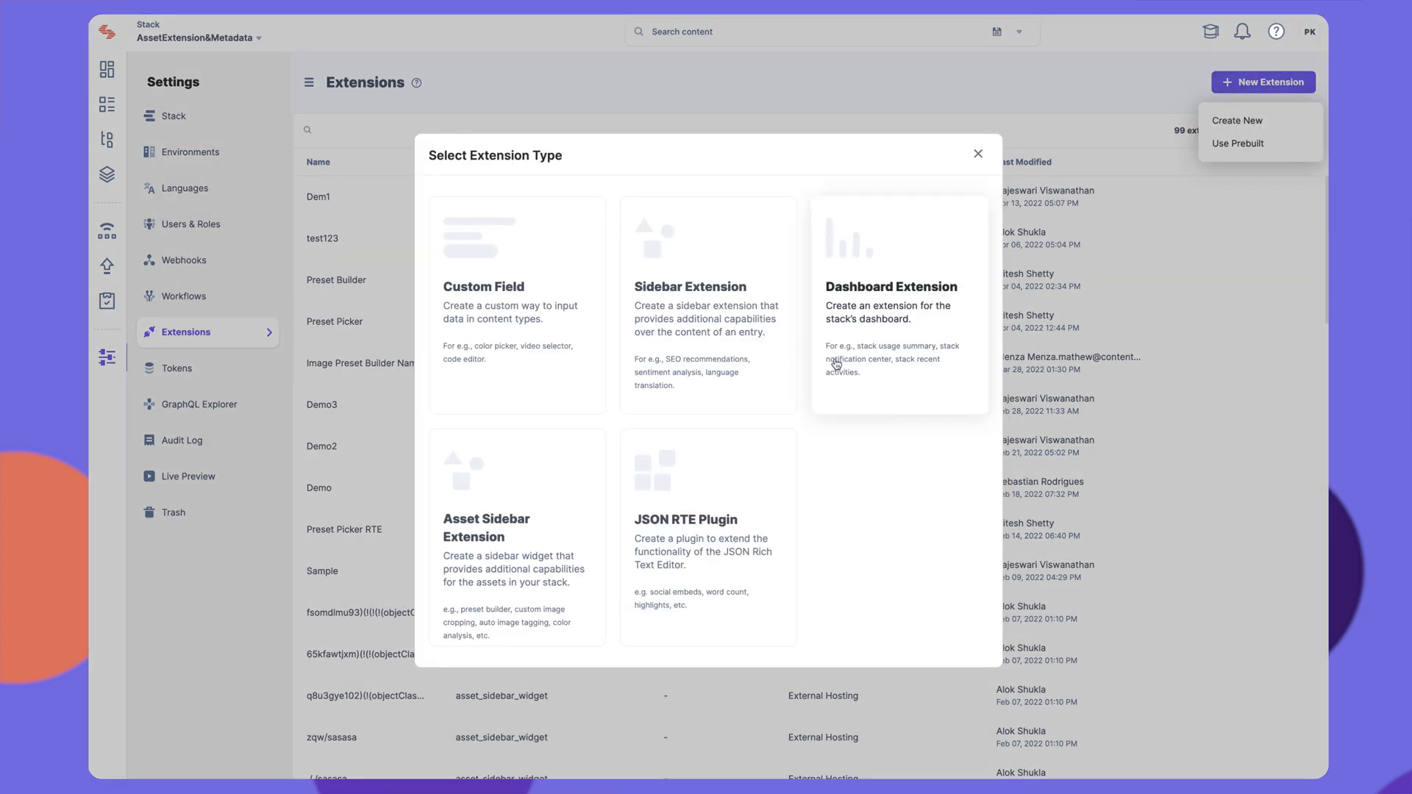
pyautogui.moveTo(509, 536)
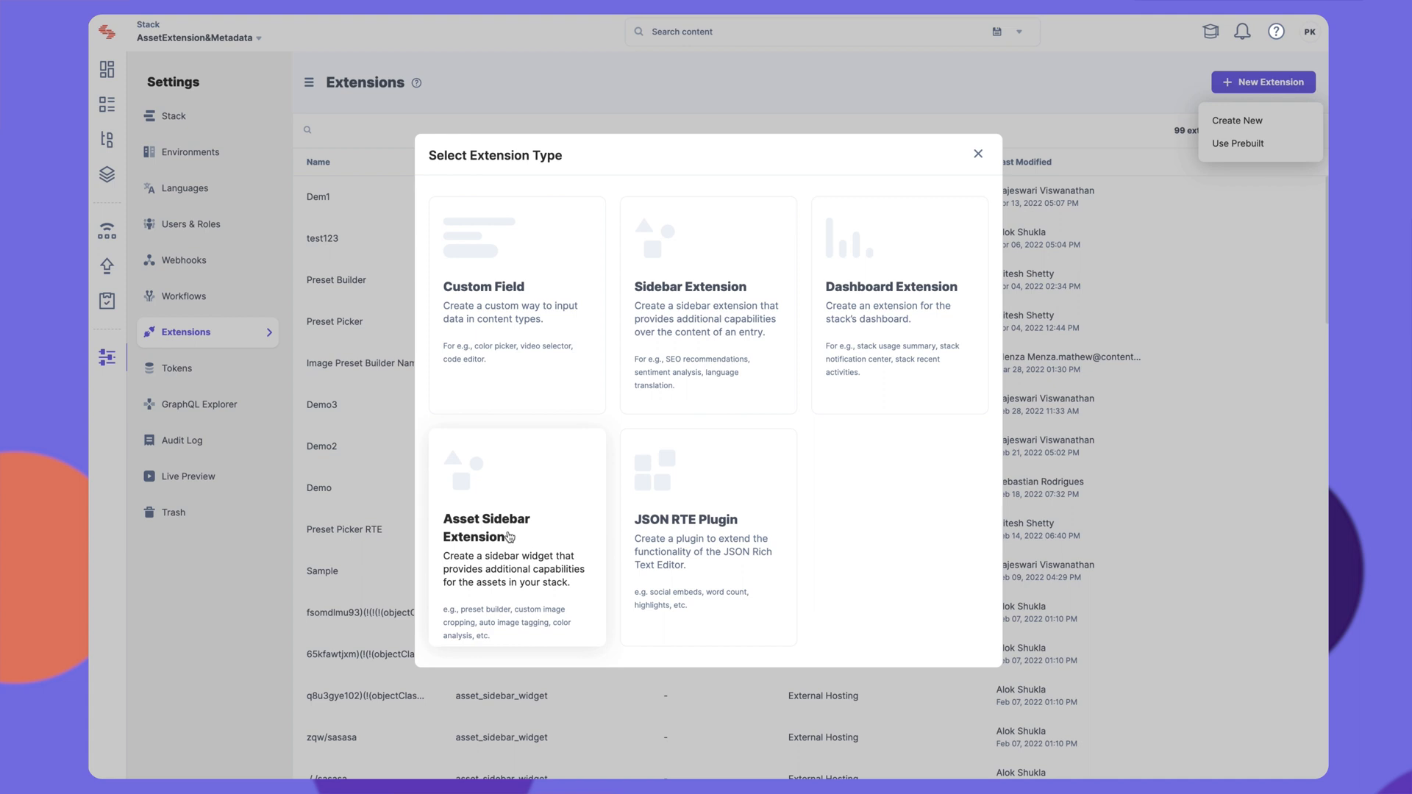
# - Make an Asset Sidebar Extension titled 'Image Preset Builder', width 1024, with Blur Asset Details on
pyautogui.click(486, 536)
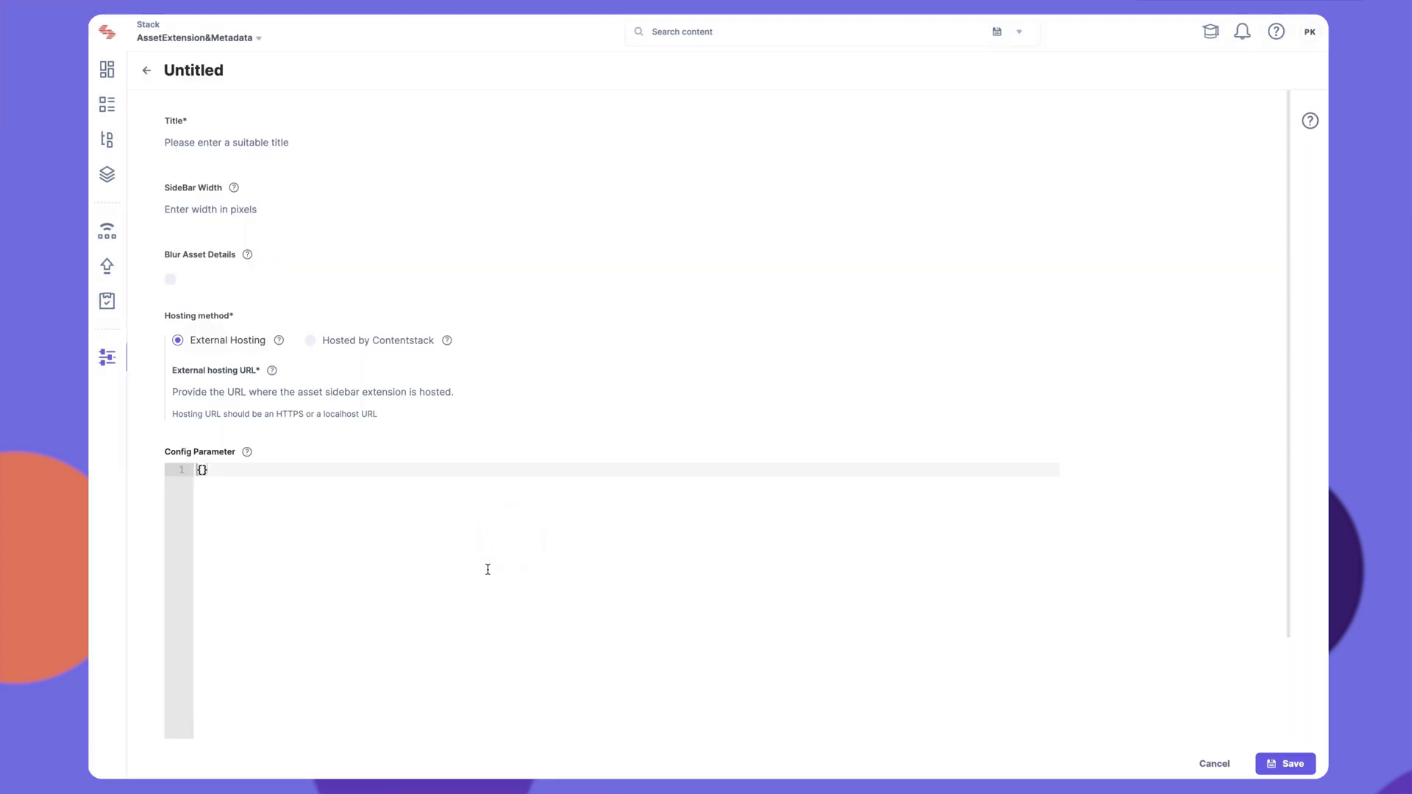
pyautogui.click(225, 141)
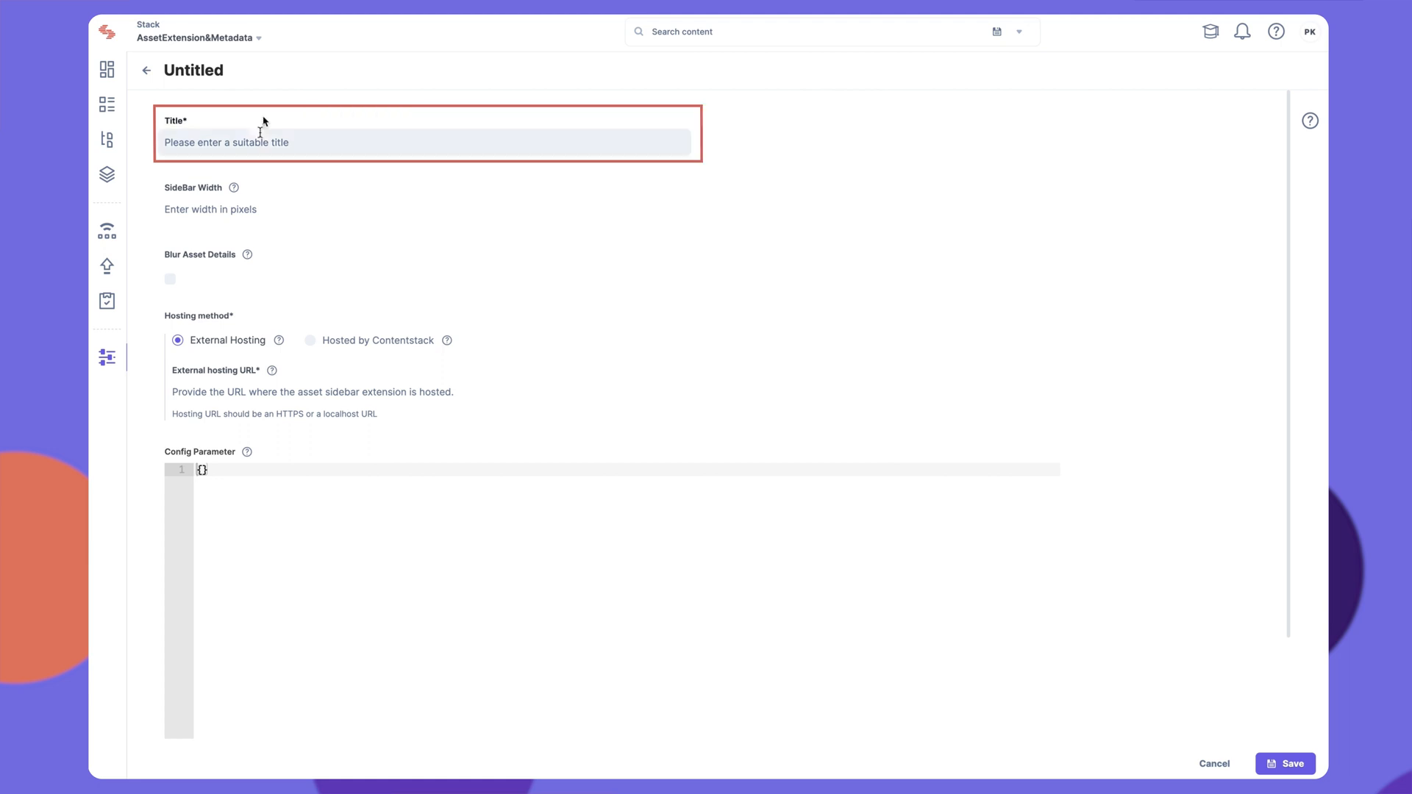
pyautogui.write('Image Preset Builder')
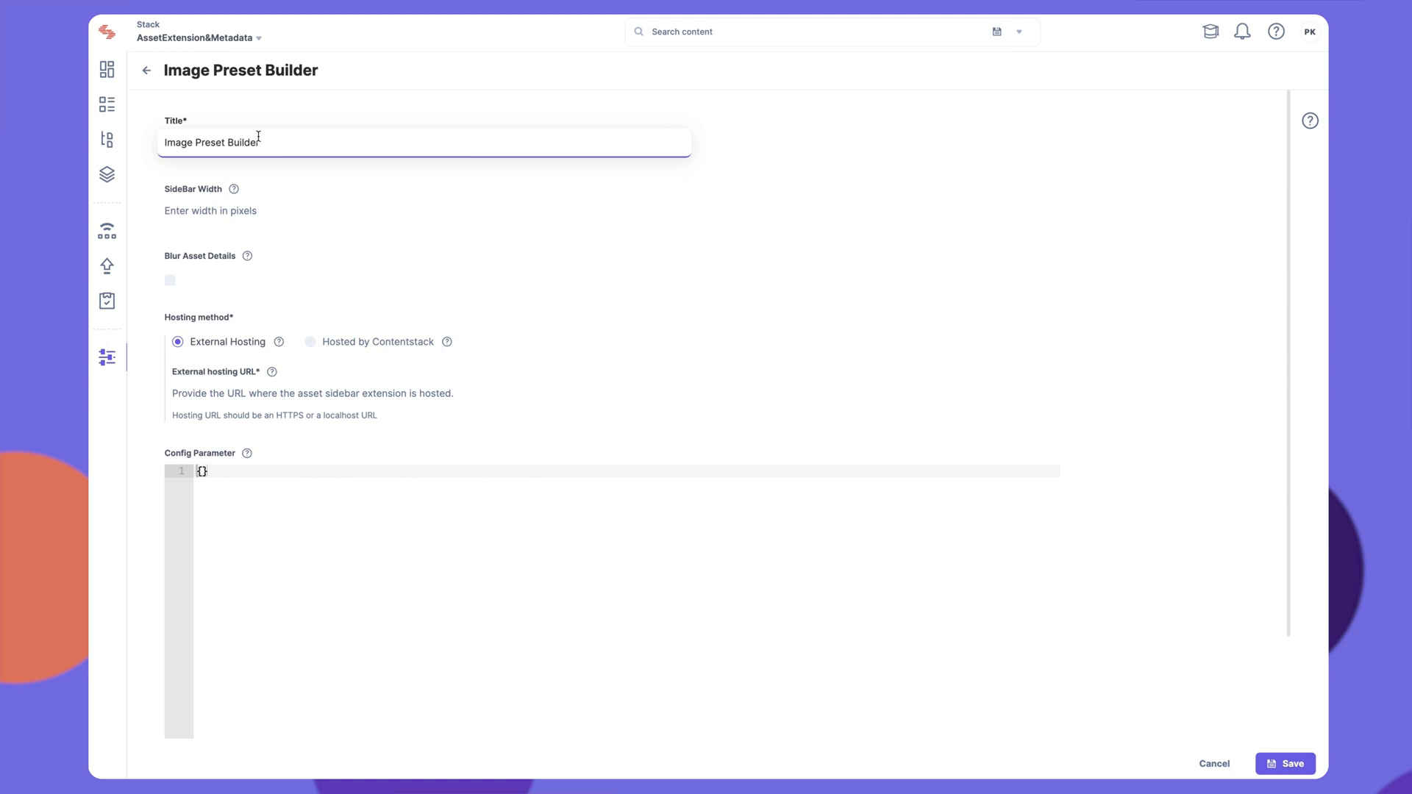
pyautogui.click(225, 209)
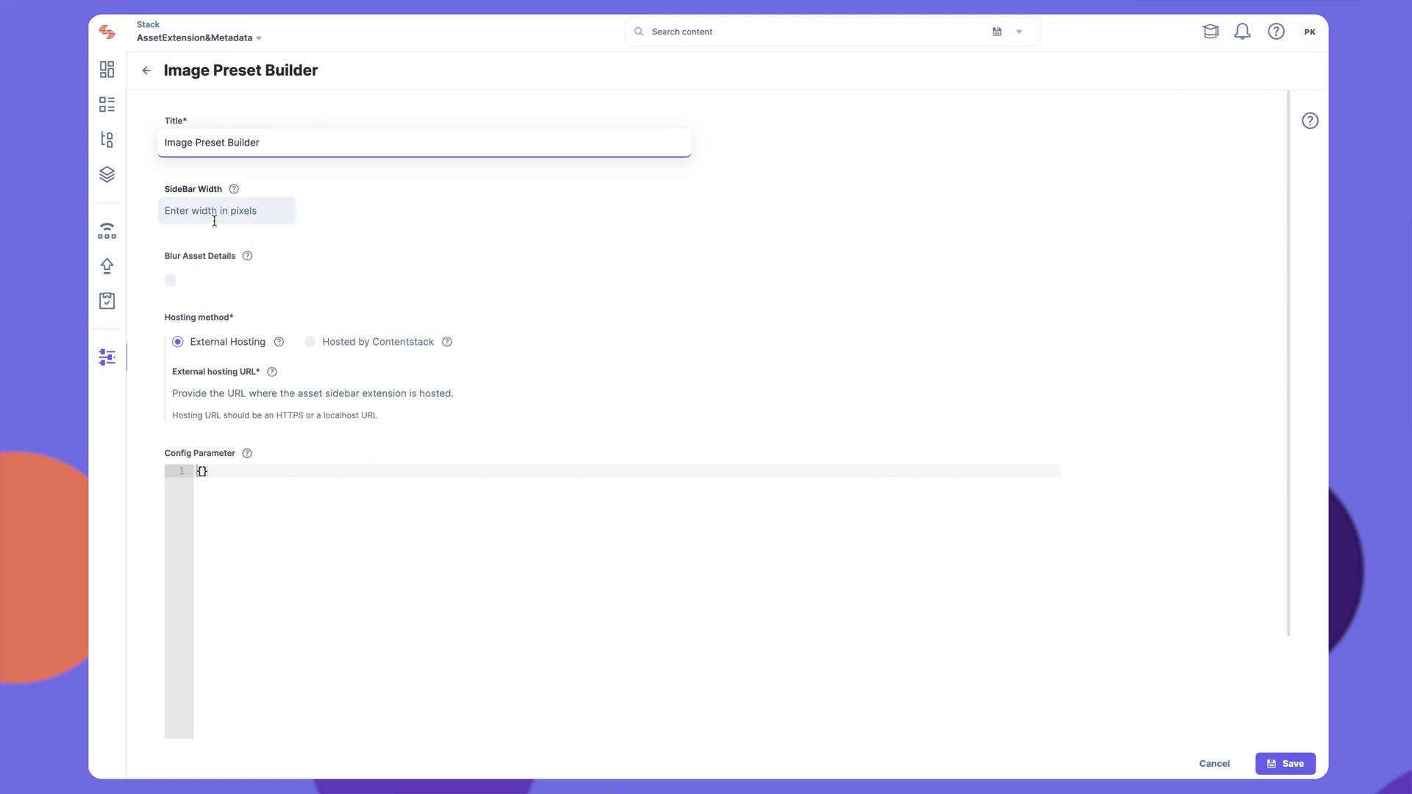
pyautogui.write('1')
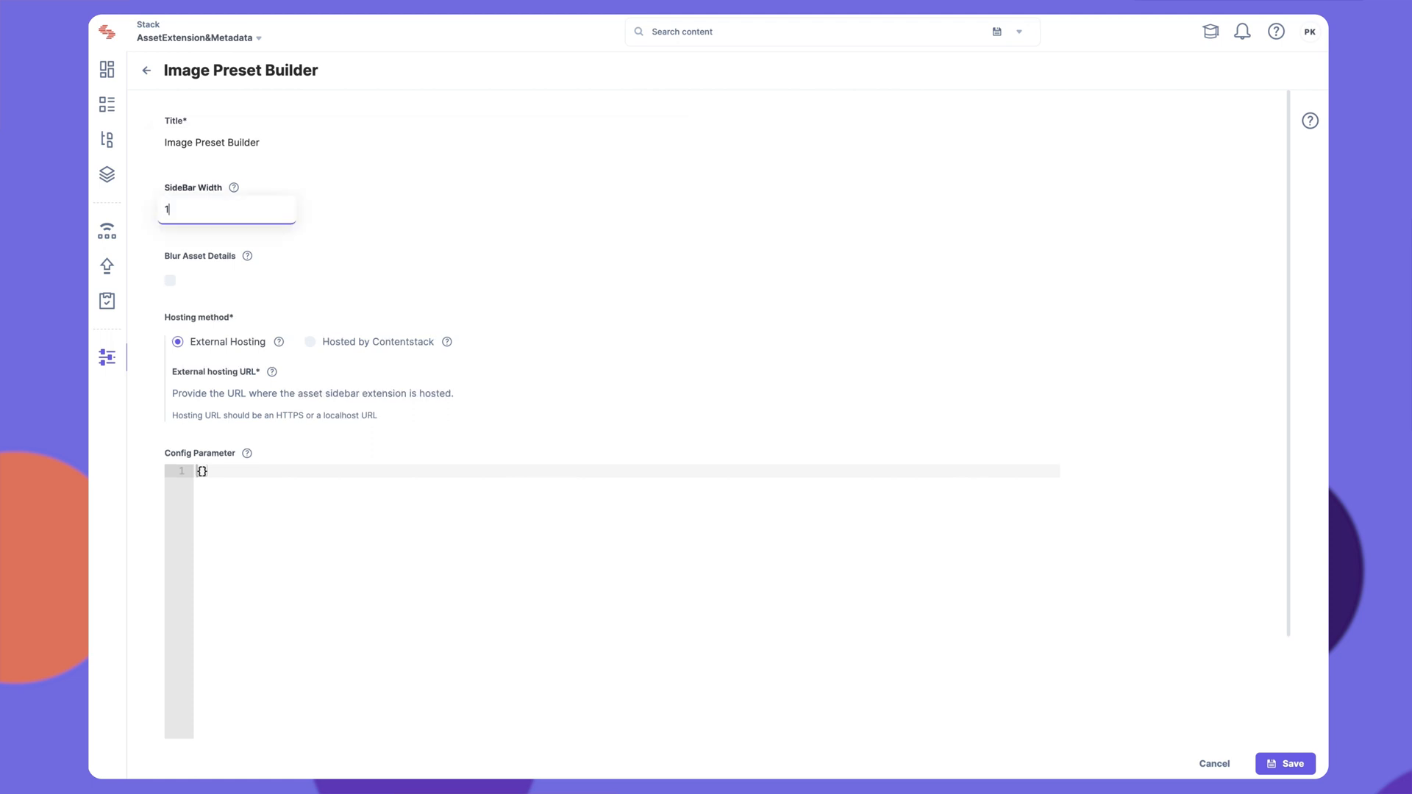
pyautogui.write('024')
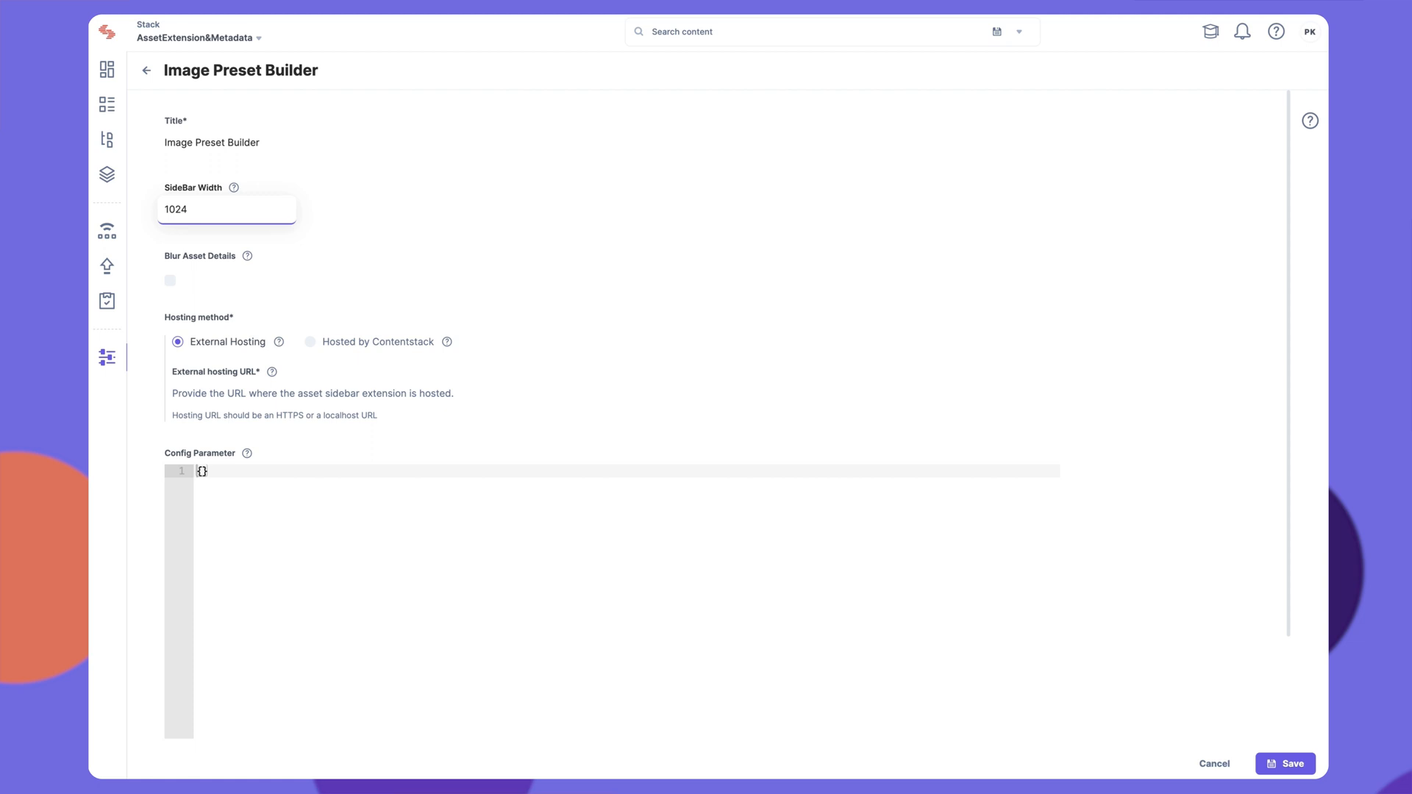
pyautogui.click(169, 281)
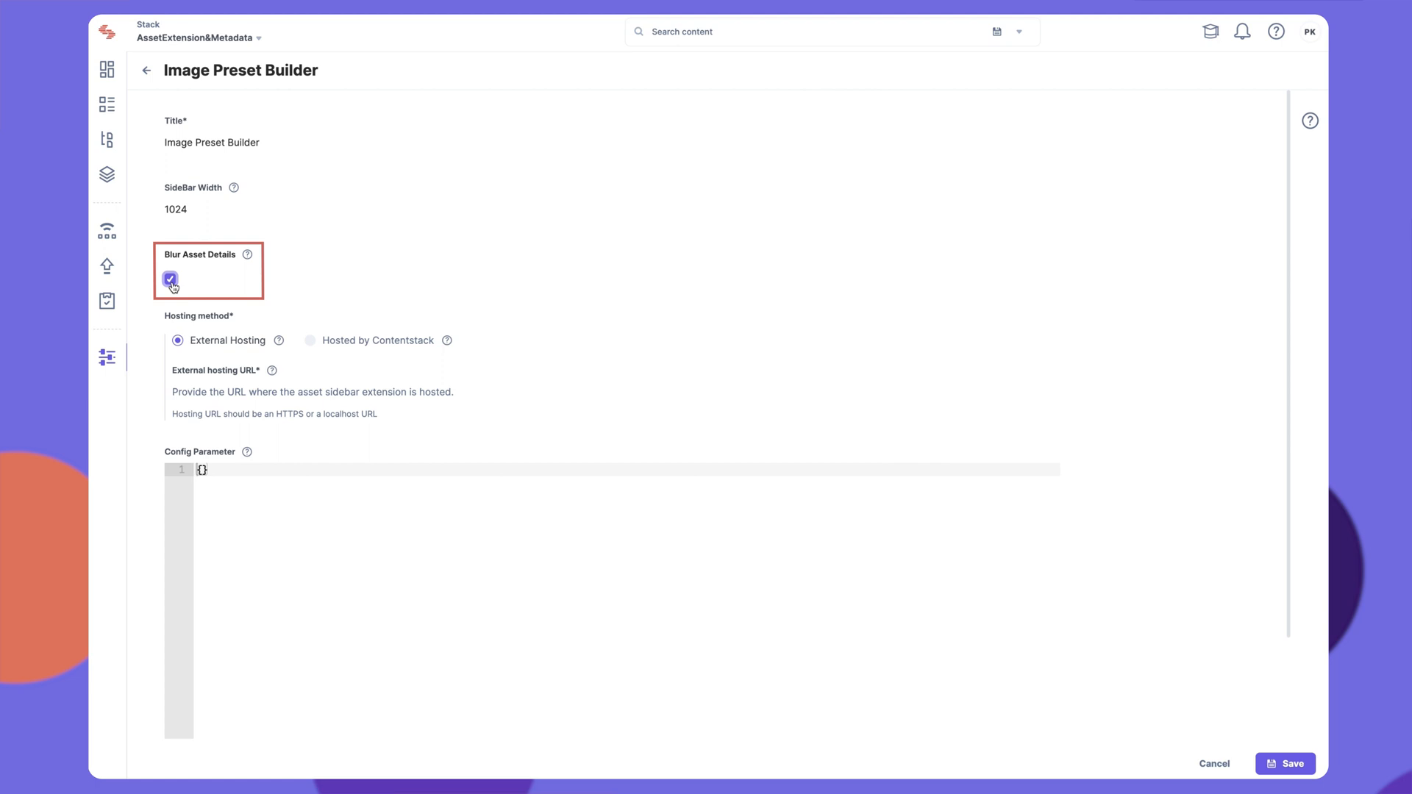
pyautogui.click(430, 392)
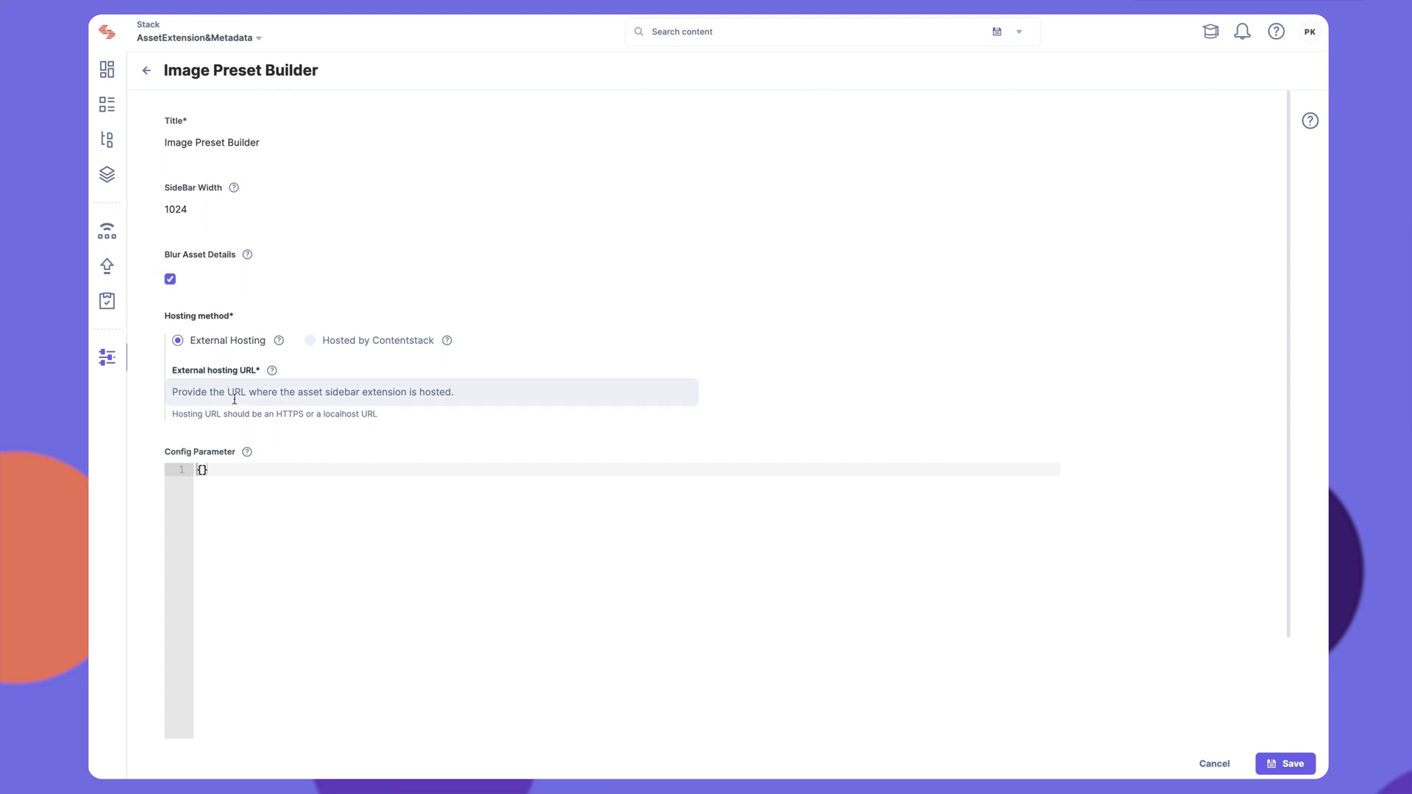
pyautogui.write('https://jolly-rosalind-9e39df.netlify.app')
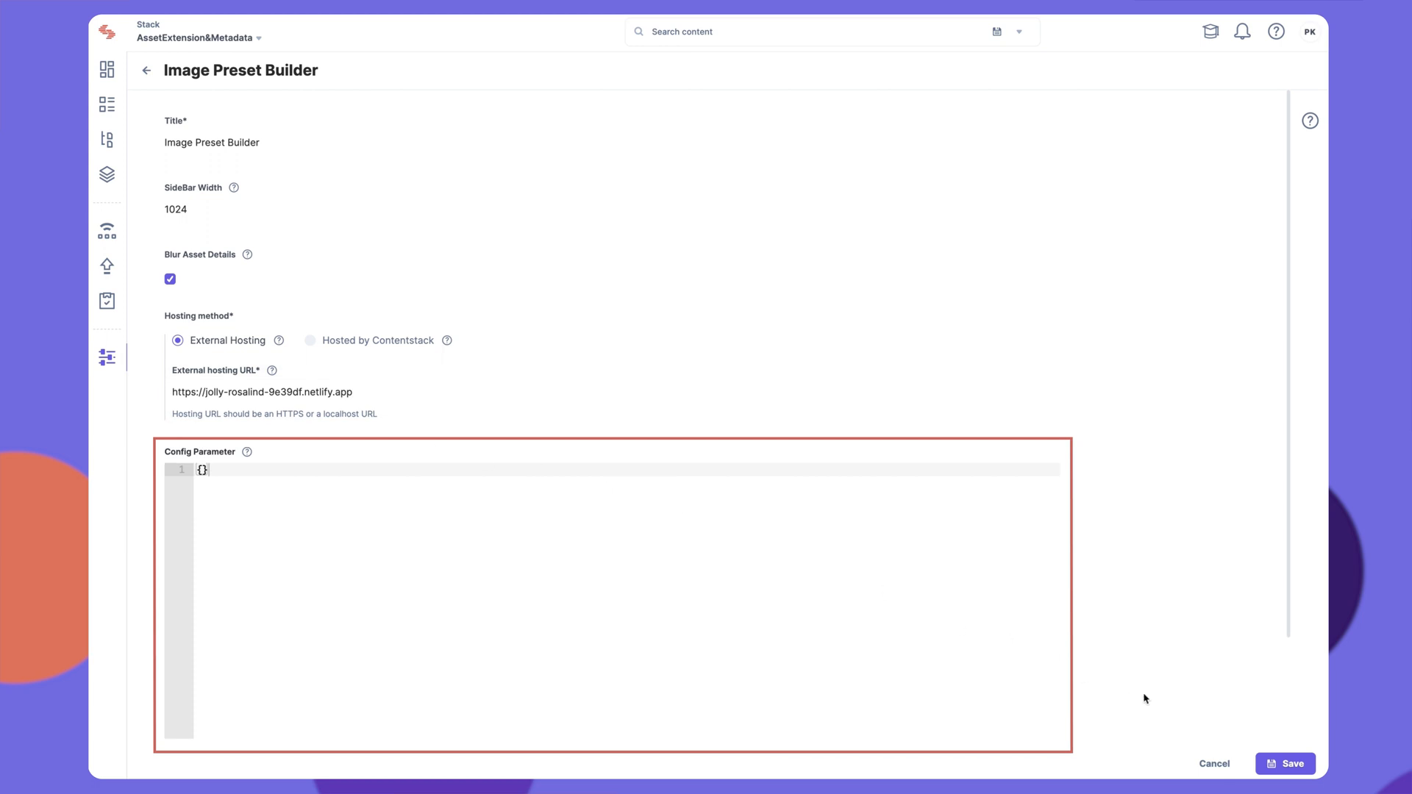
pyautogui.click(1287, 763)
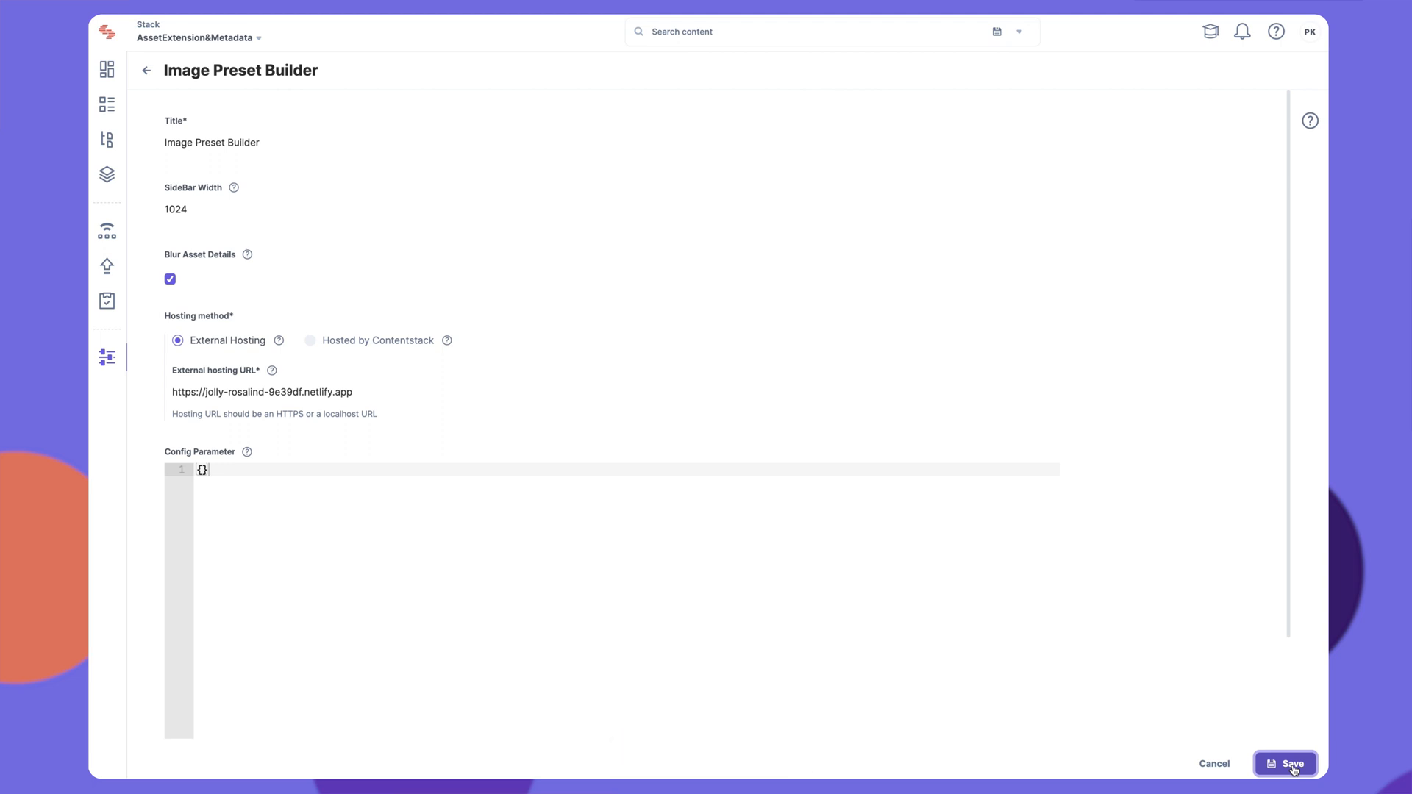
# - Copy the Image Preset Builder's unique ID and return to the stack Dashboard
pyautogui.click(1285, 763)
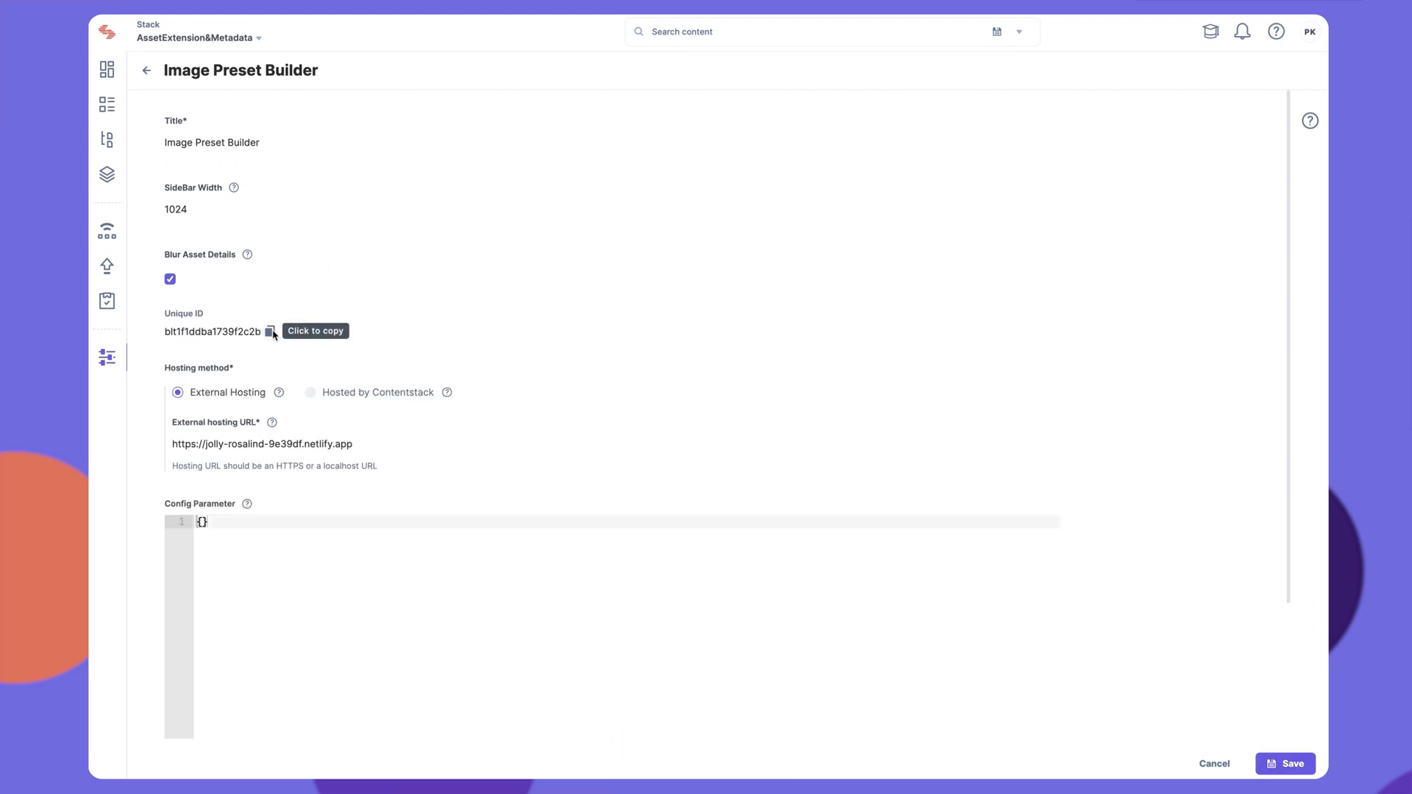
pyautogui.click(270, 332)
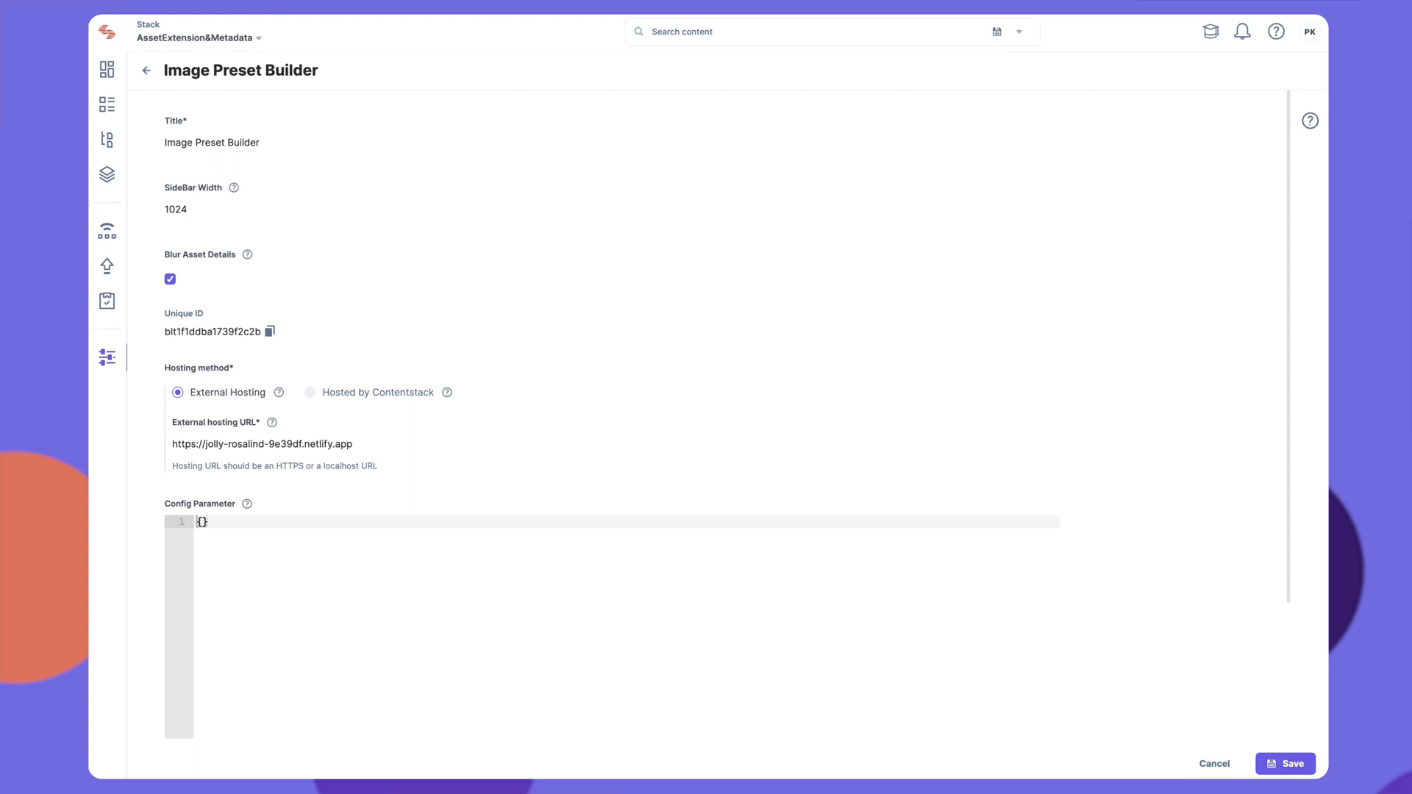
pyautogui.moveTo(735, 400)
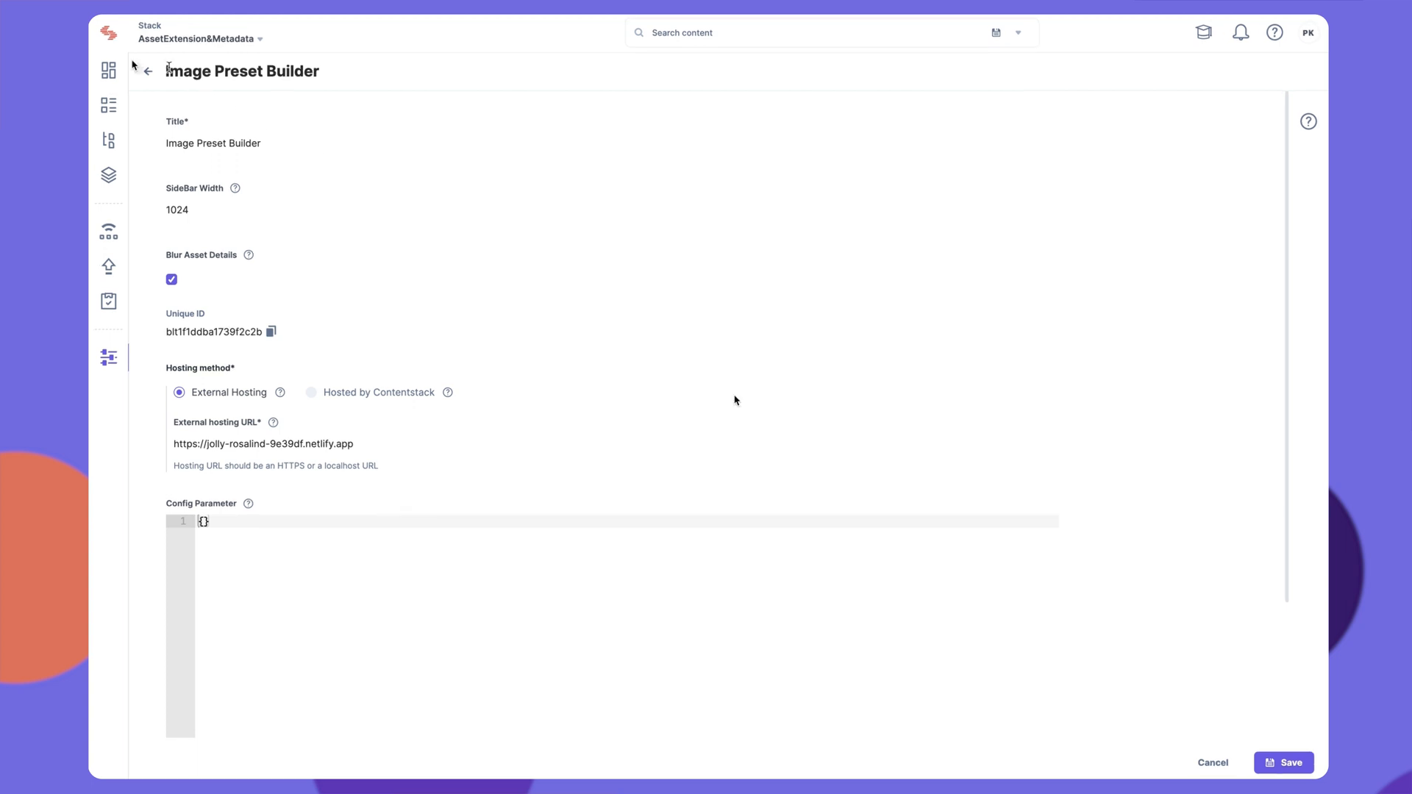
pyautogui.click(108, 71)
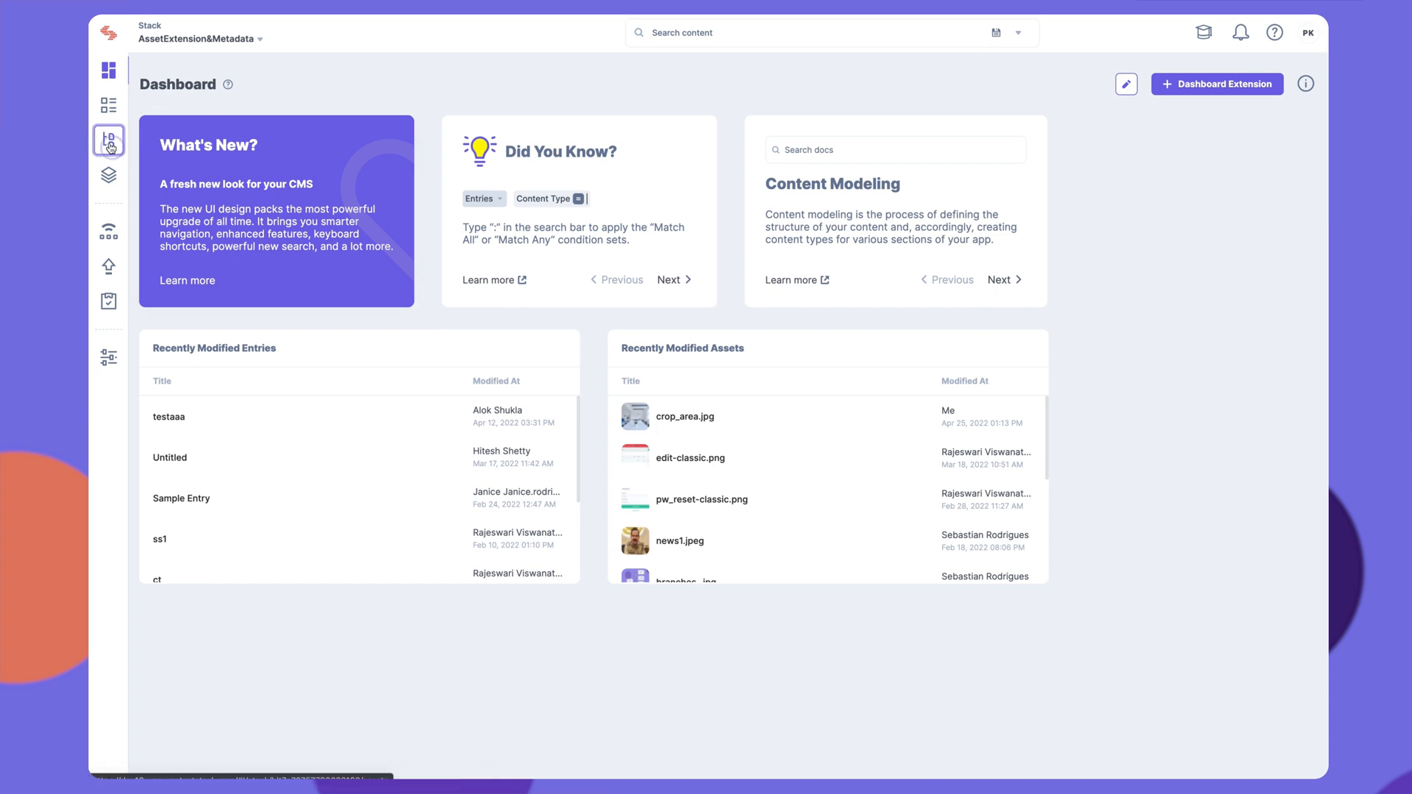
# - Open crop_area.jpg from the Assets list
pyautogui.click(107, 140)
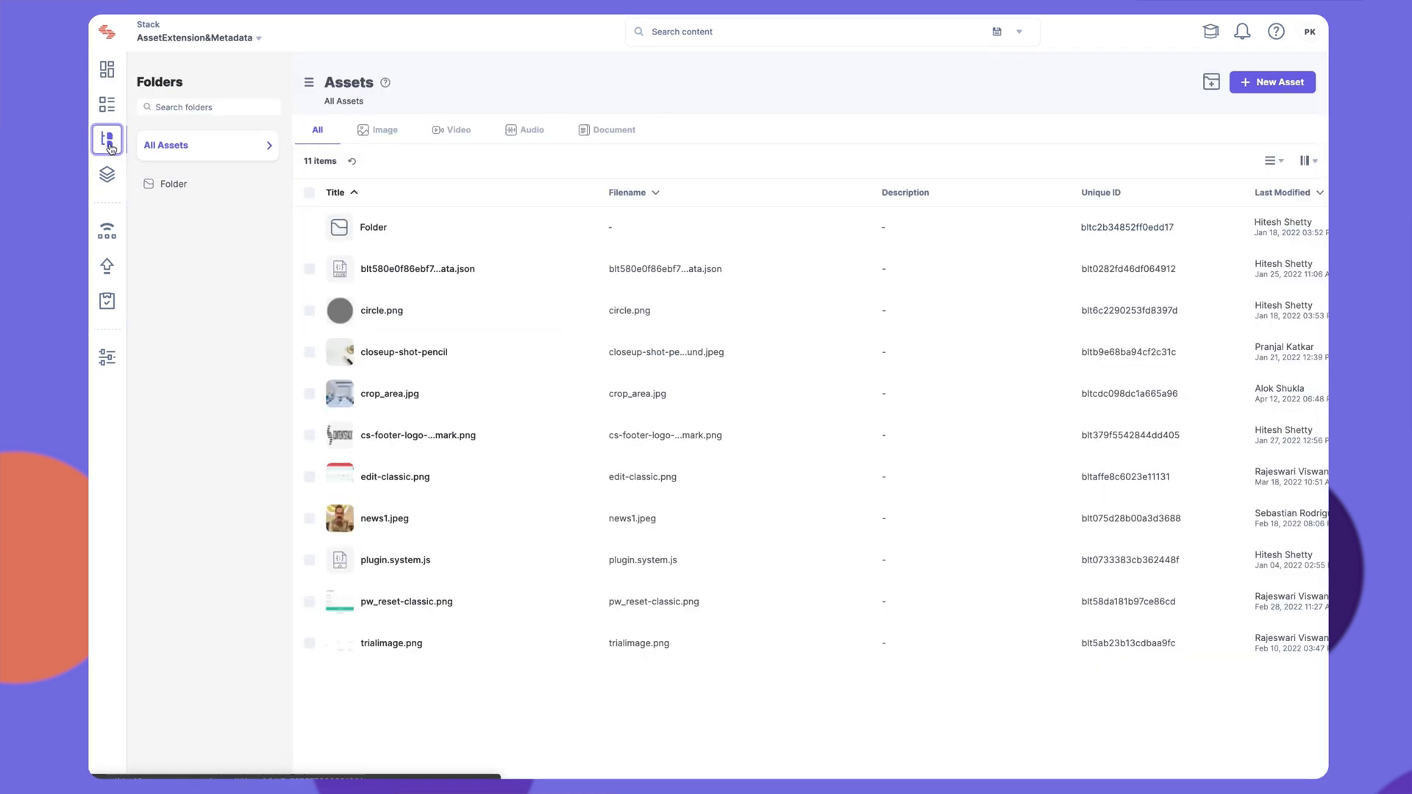
pyautogui.click(309, 395)
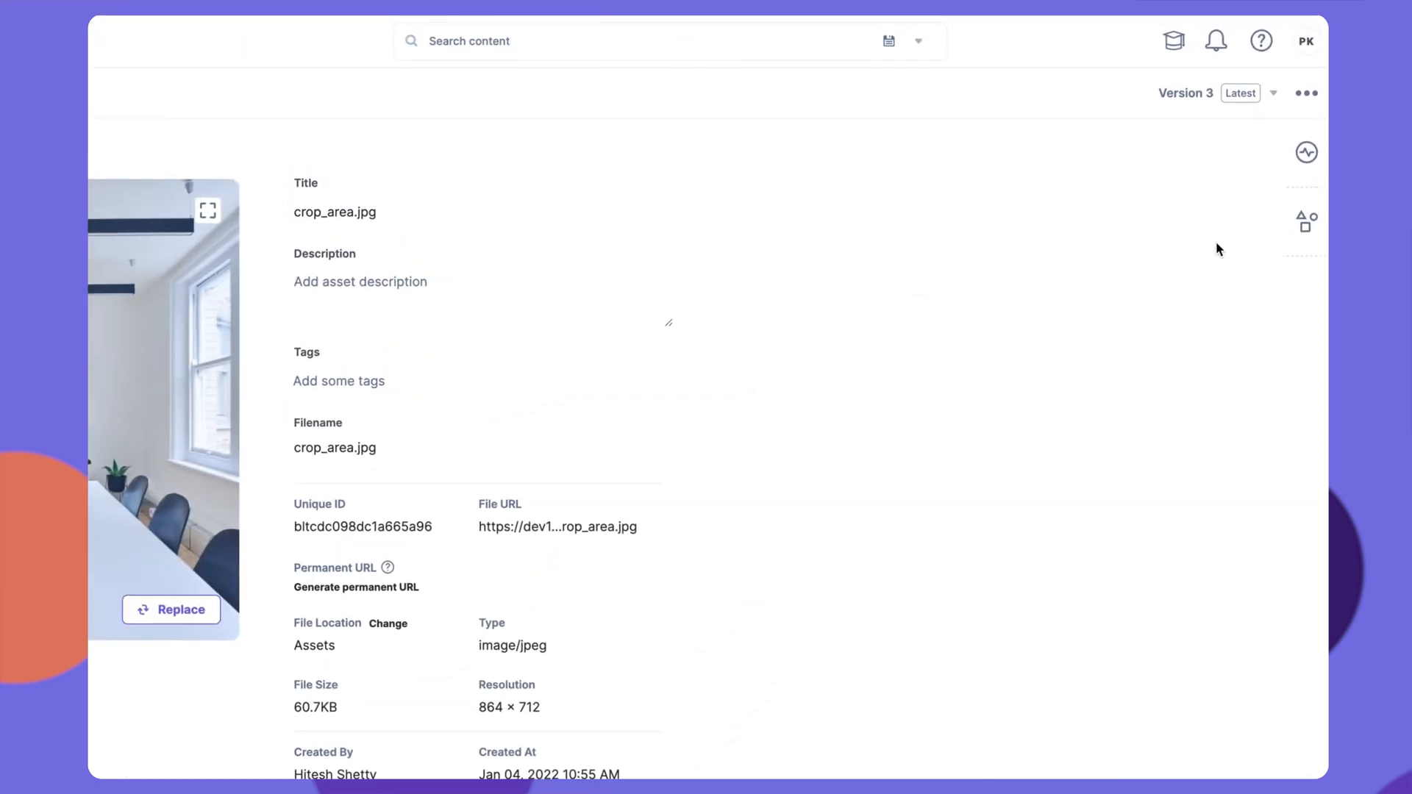
# - Load the Image Preset Builder widget in the asset's sidebar and open its Crop tool
pyautogui.click(1304, 220)
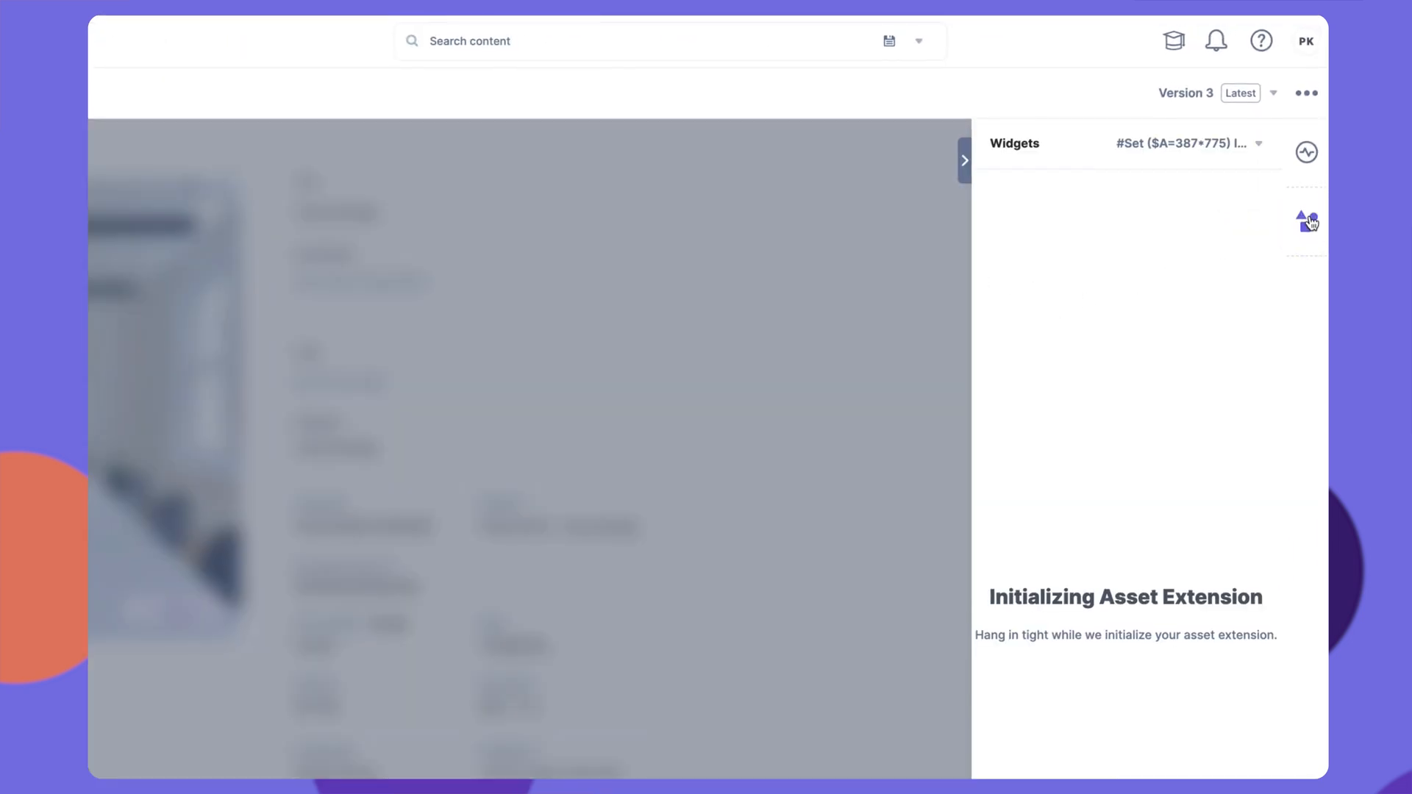
pyautogui.click(1220, 112)
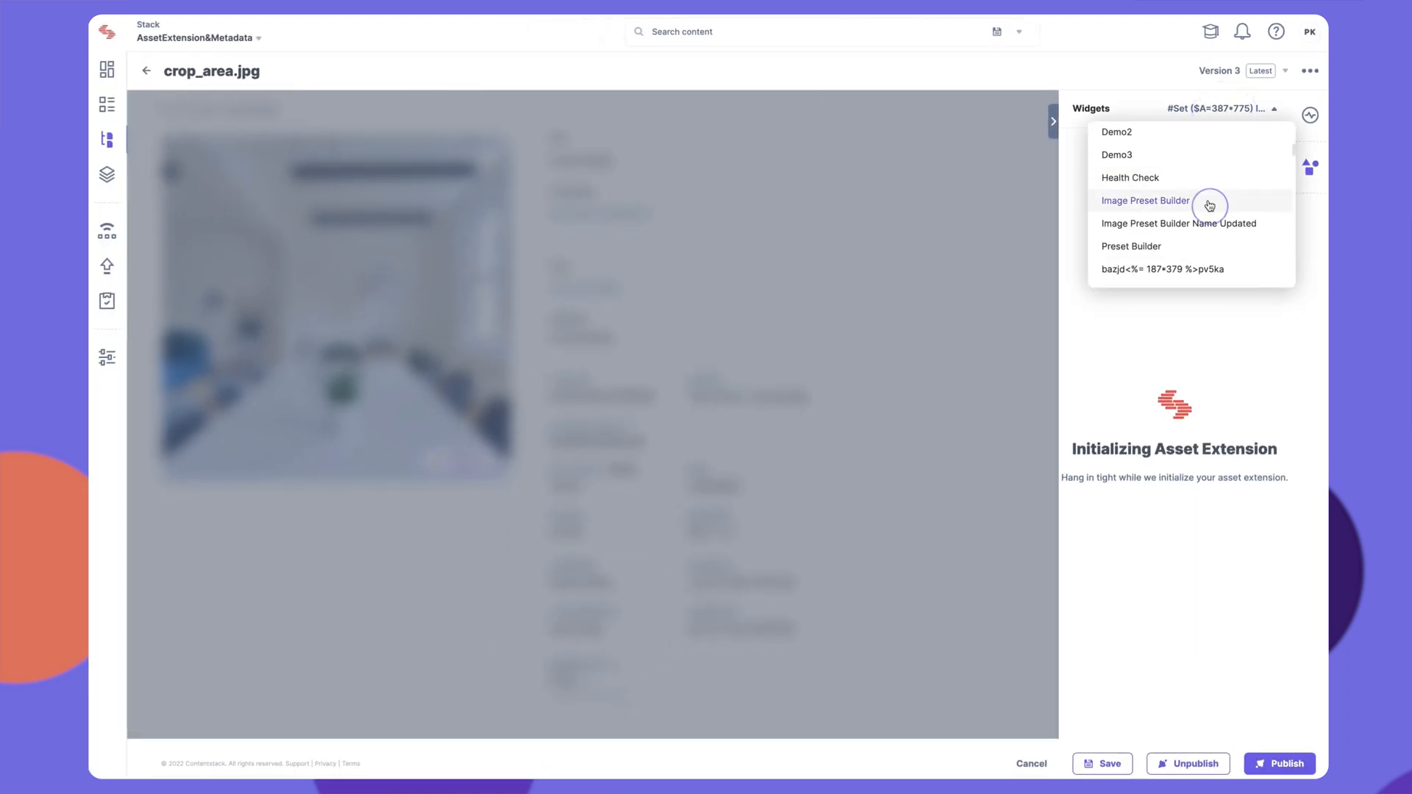
pyautogui.click(1146, 200)
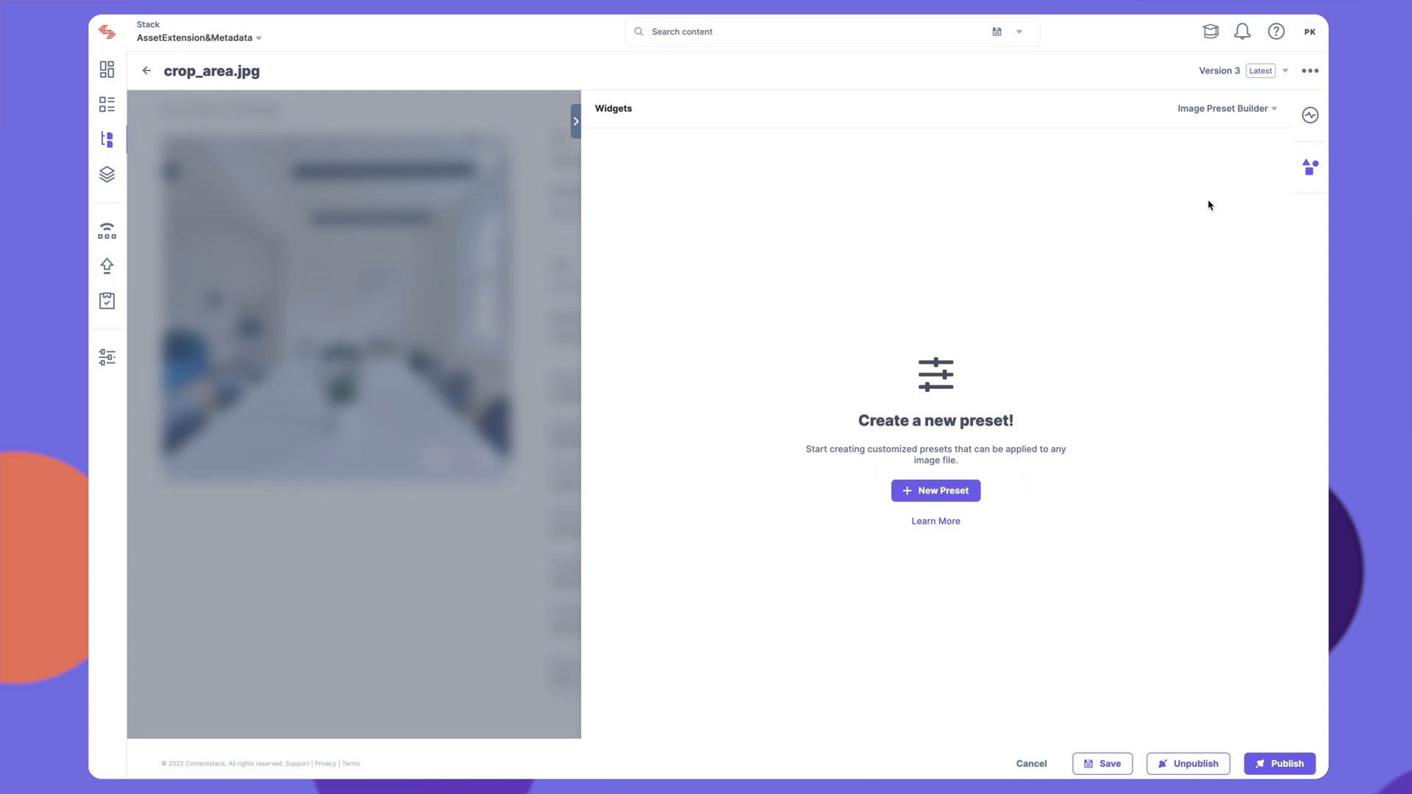
pyautogui.click(600, 188)
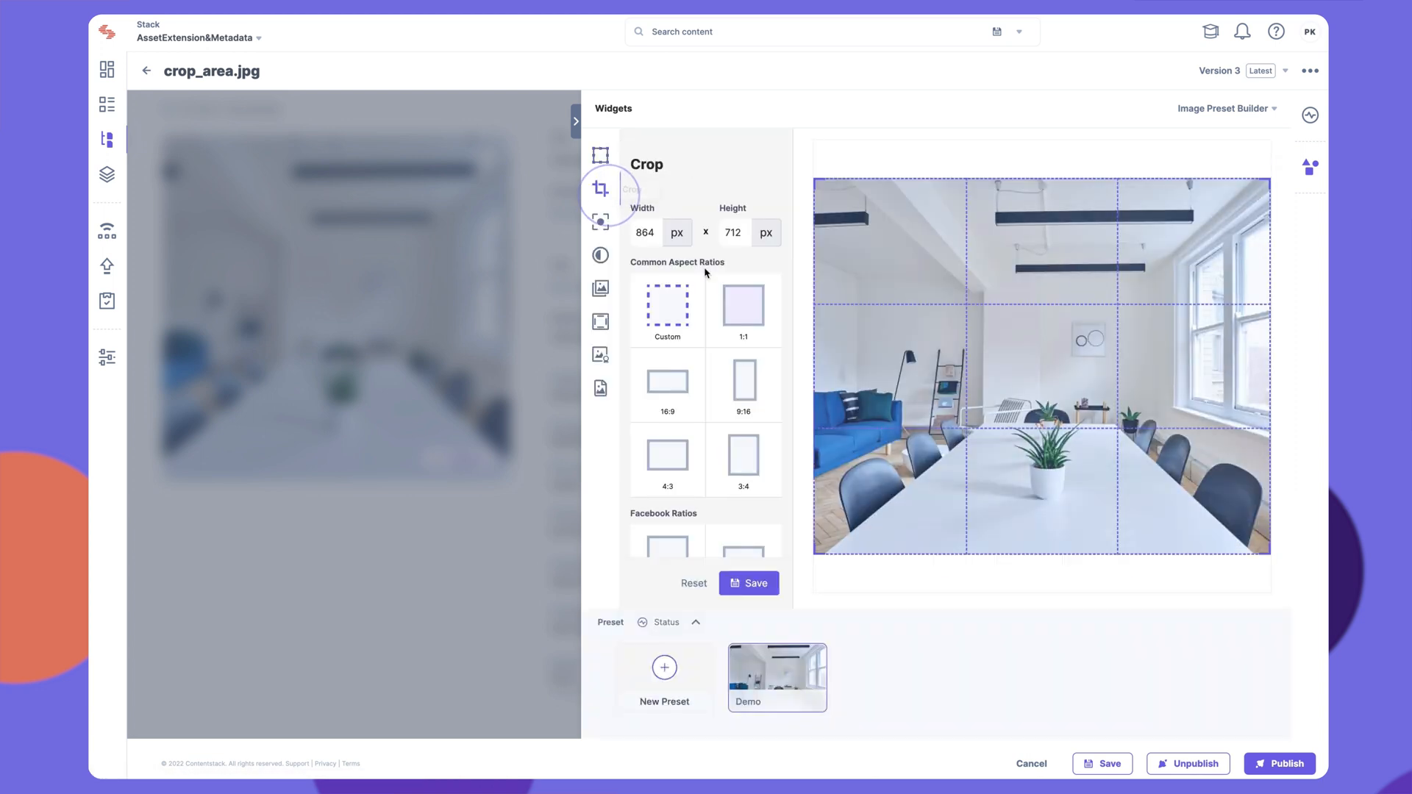
# - Preview 16:9 and 9:16 crops, then save a 1:1 square crop to the Demo preset
pyautogui.click(667, 380)
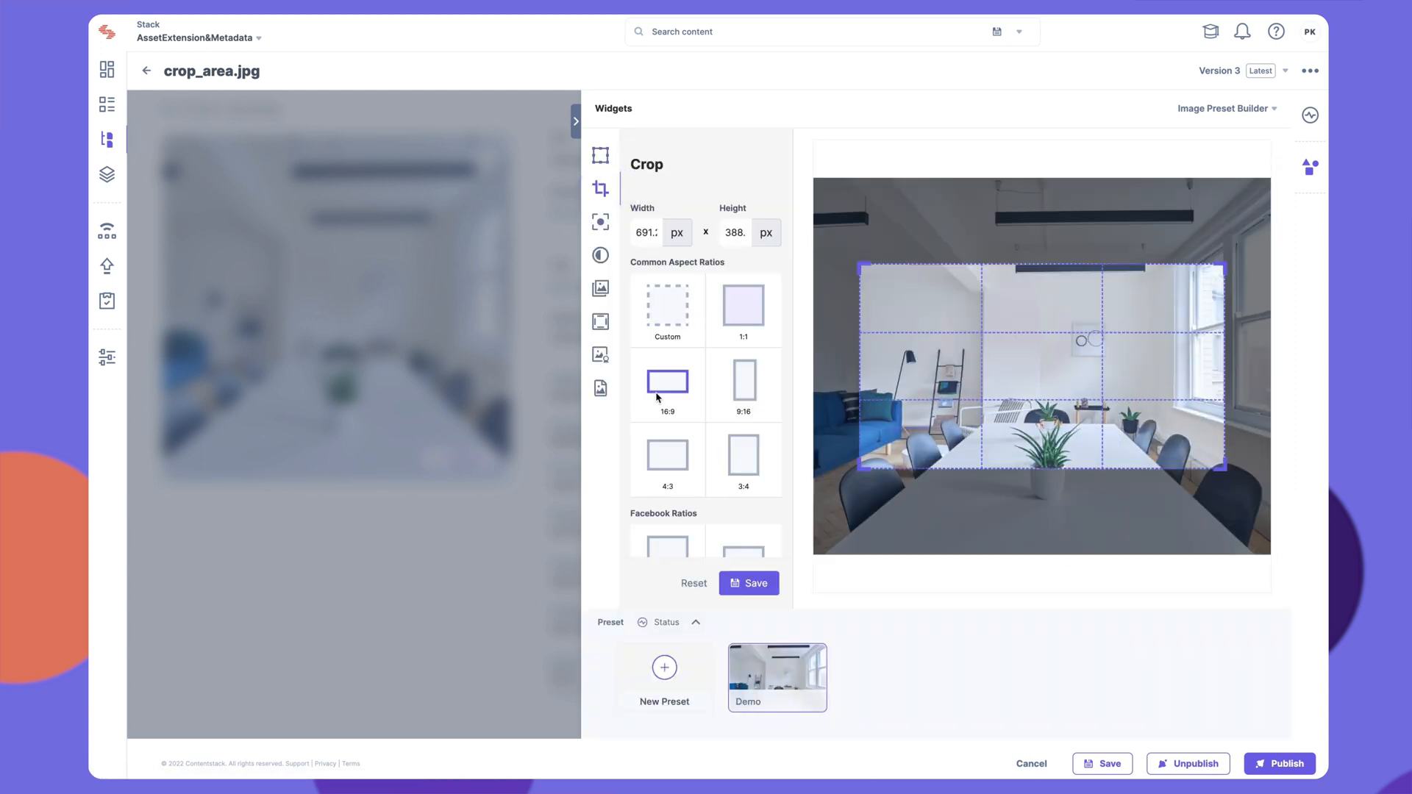
pyautogui.click(743, 380)
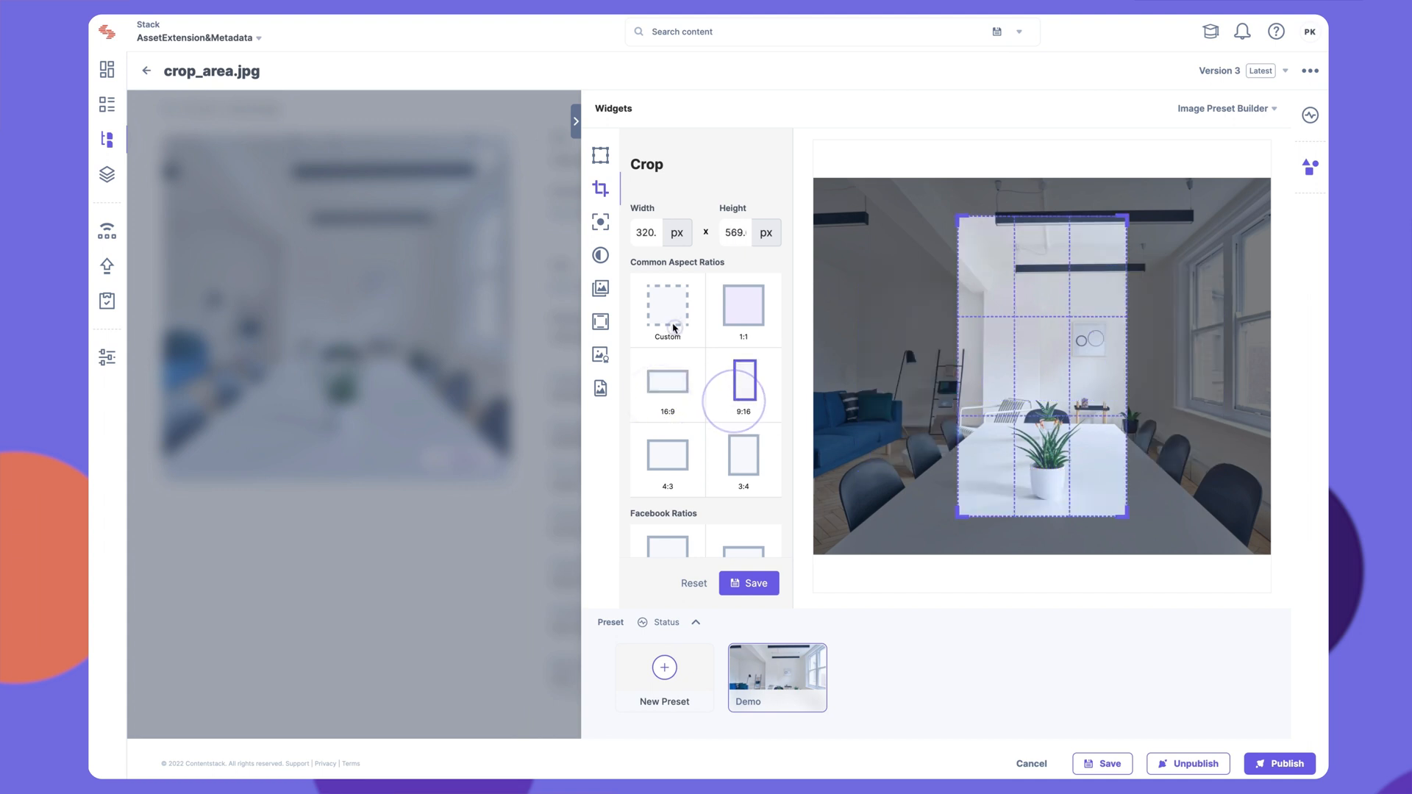
pyautogui.click(742, 308)
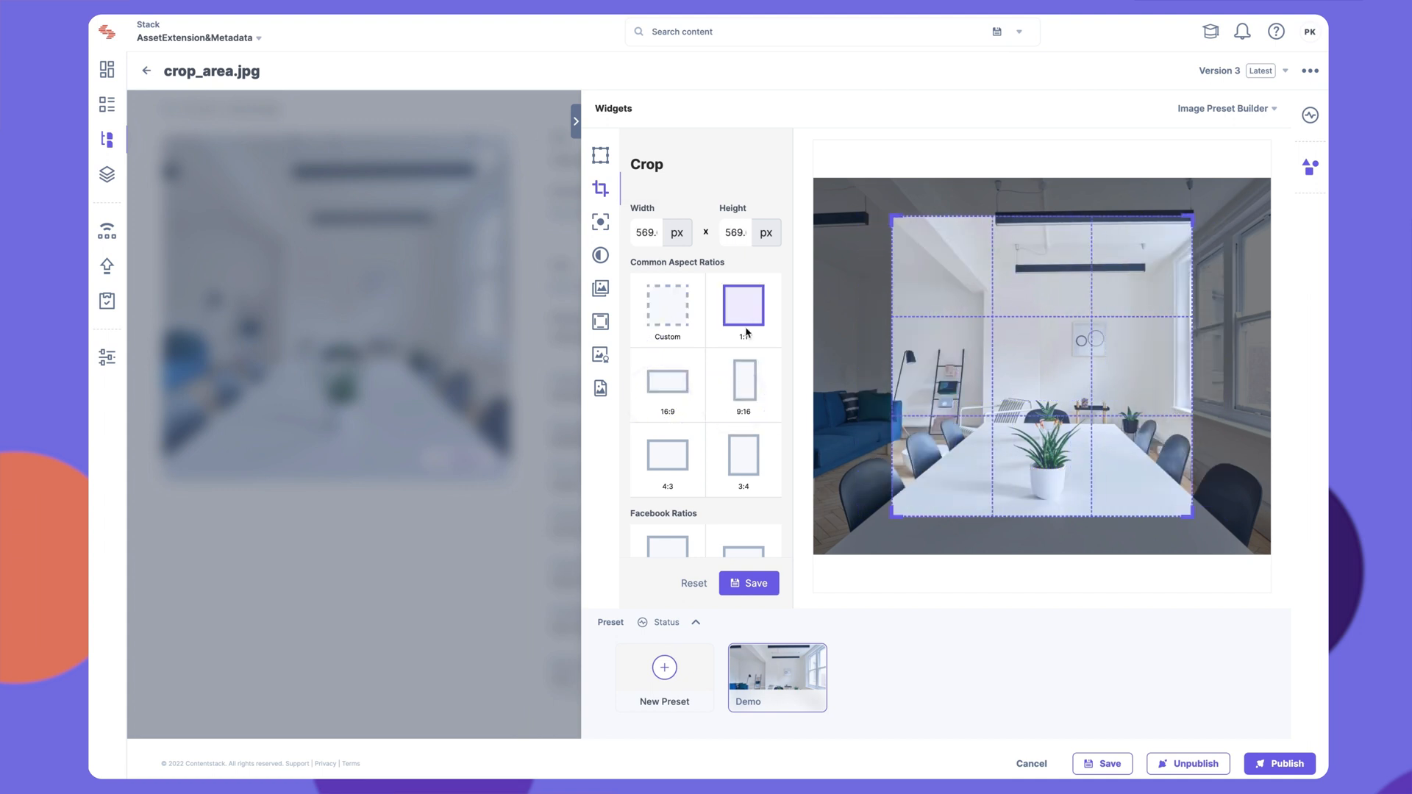
pyautogui.click(748, 582)
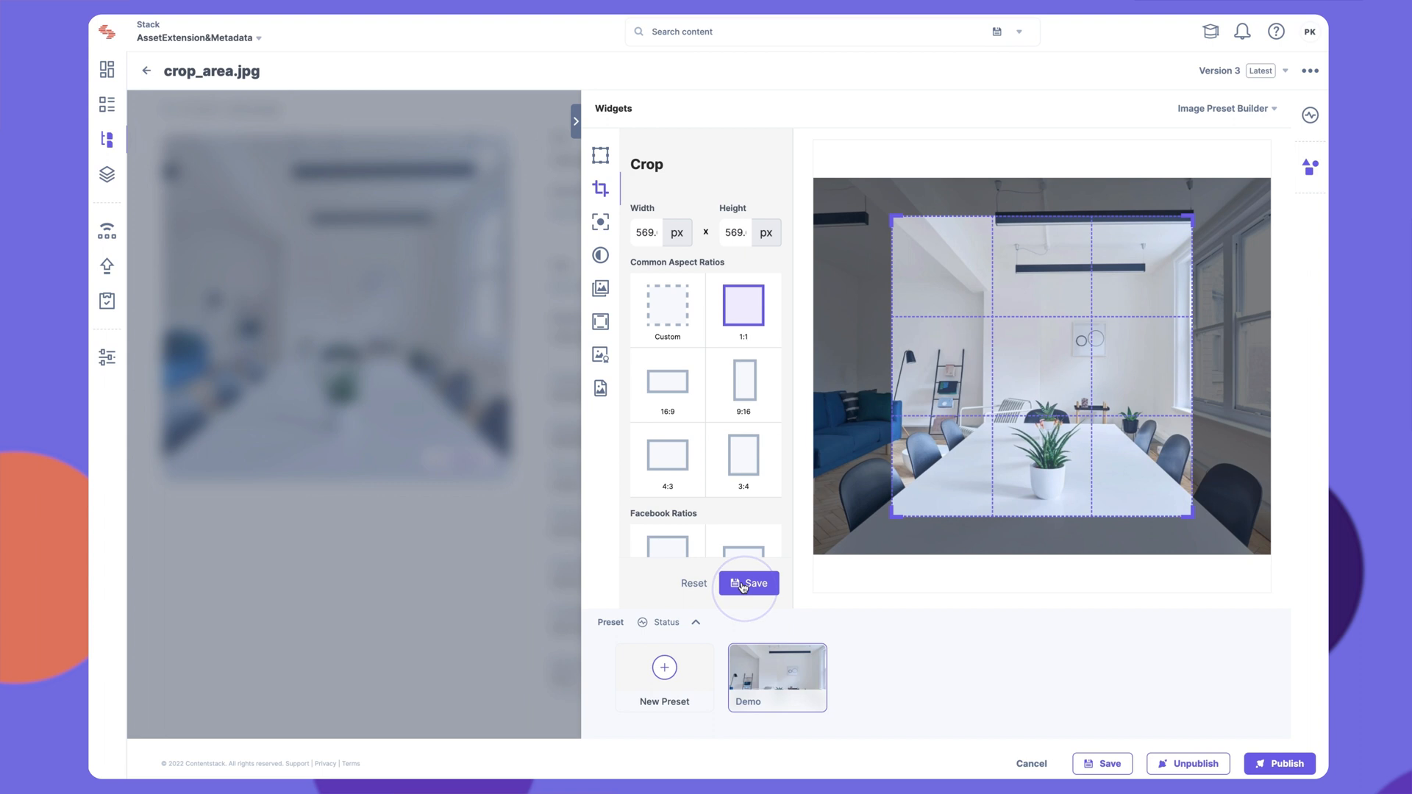
pyautogui.click(749, 583)
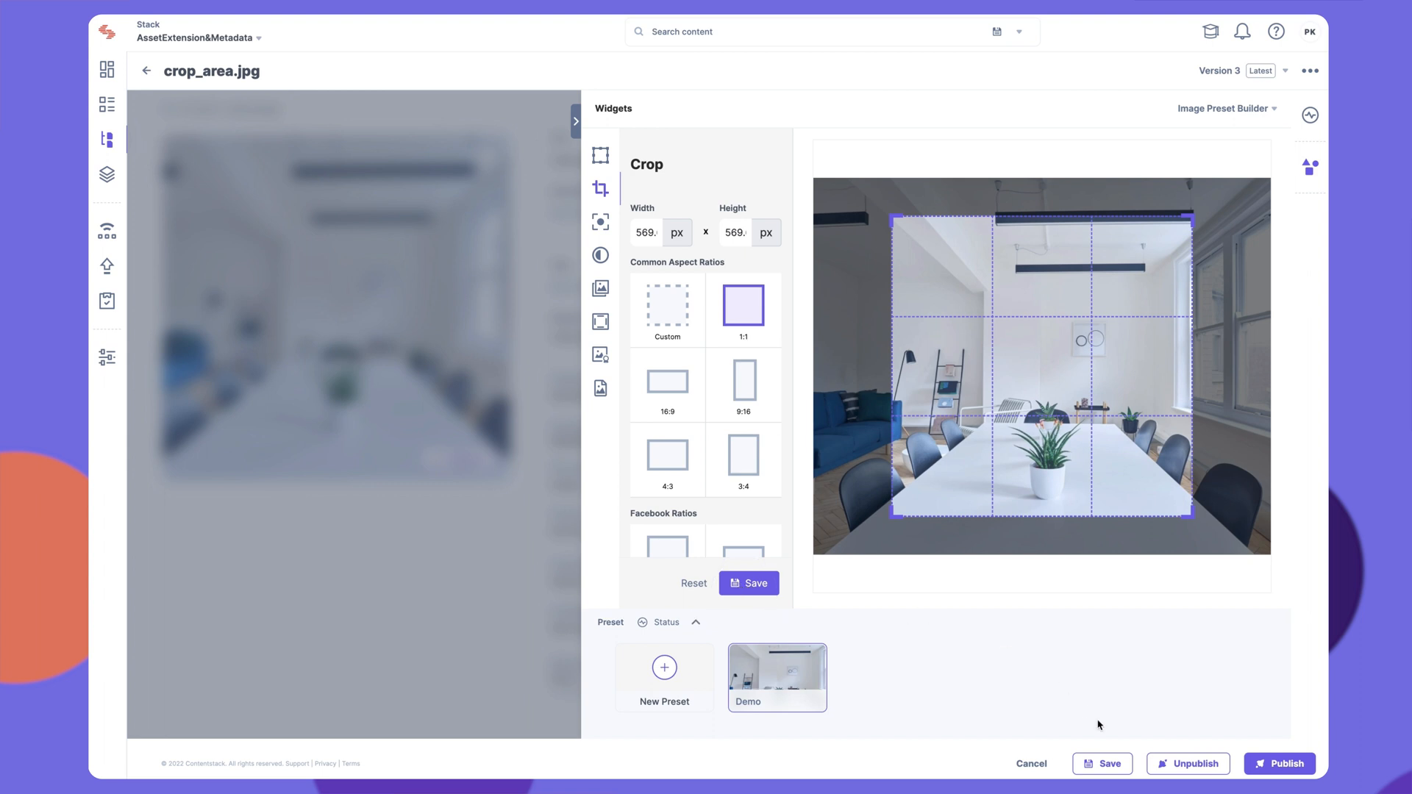
# - Save crop_area.jpg with the square Demo preset, updating it to Version 4
pyautogui.click(1102, 763)
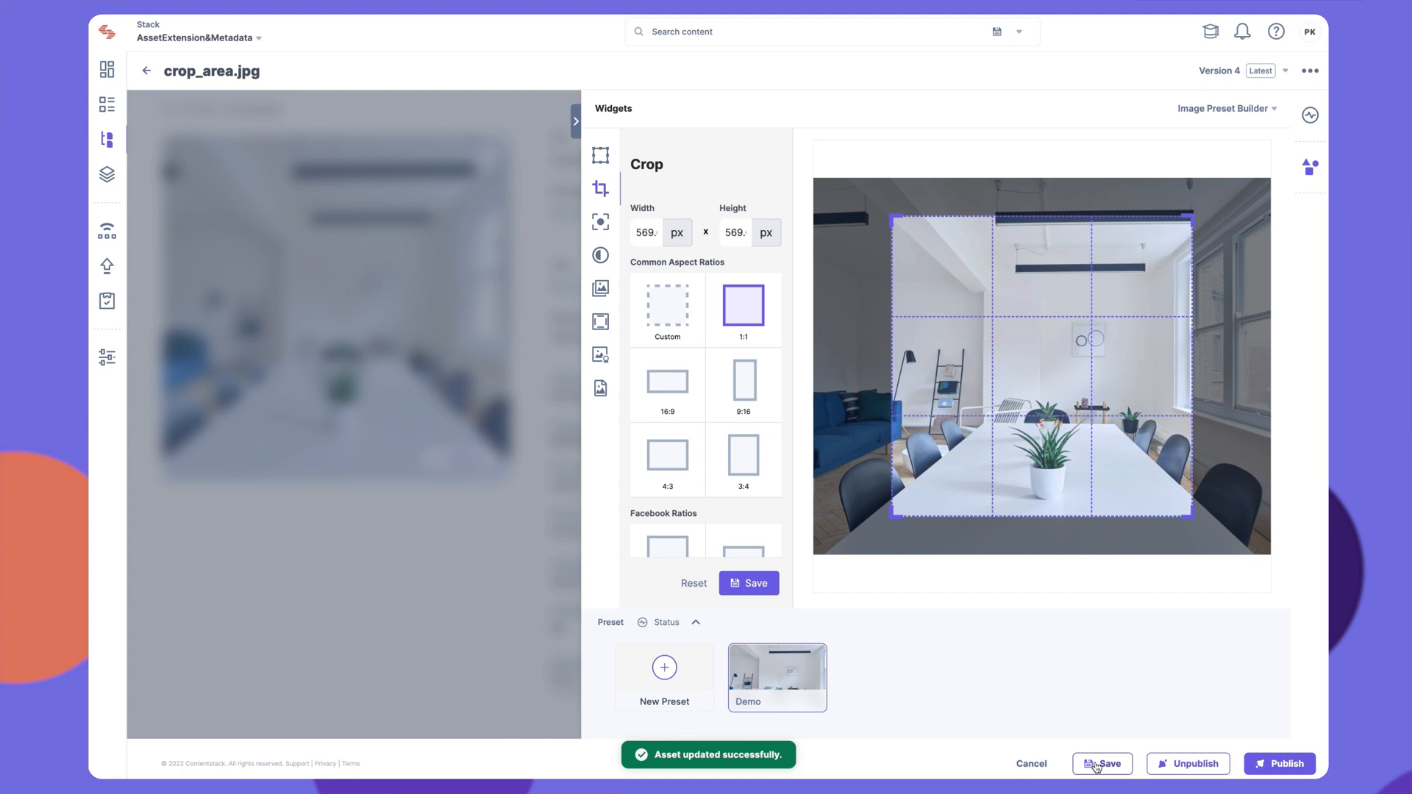
pyautogui.moveTo(1036, 711)
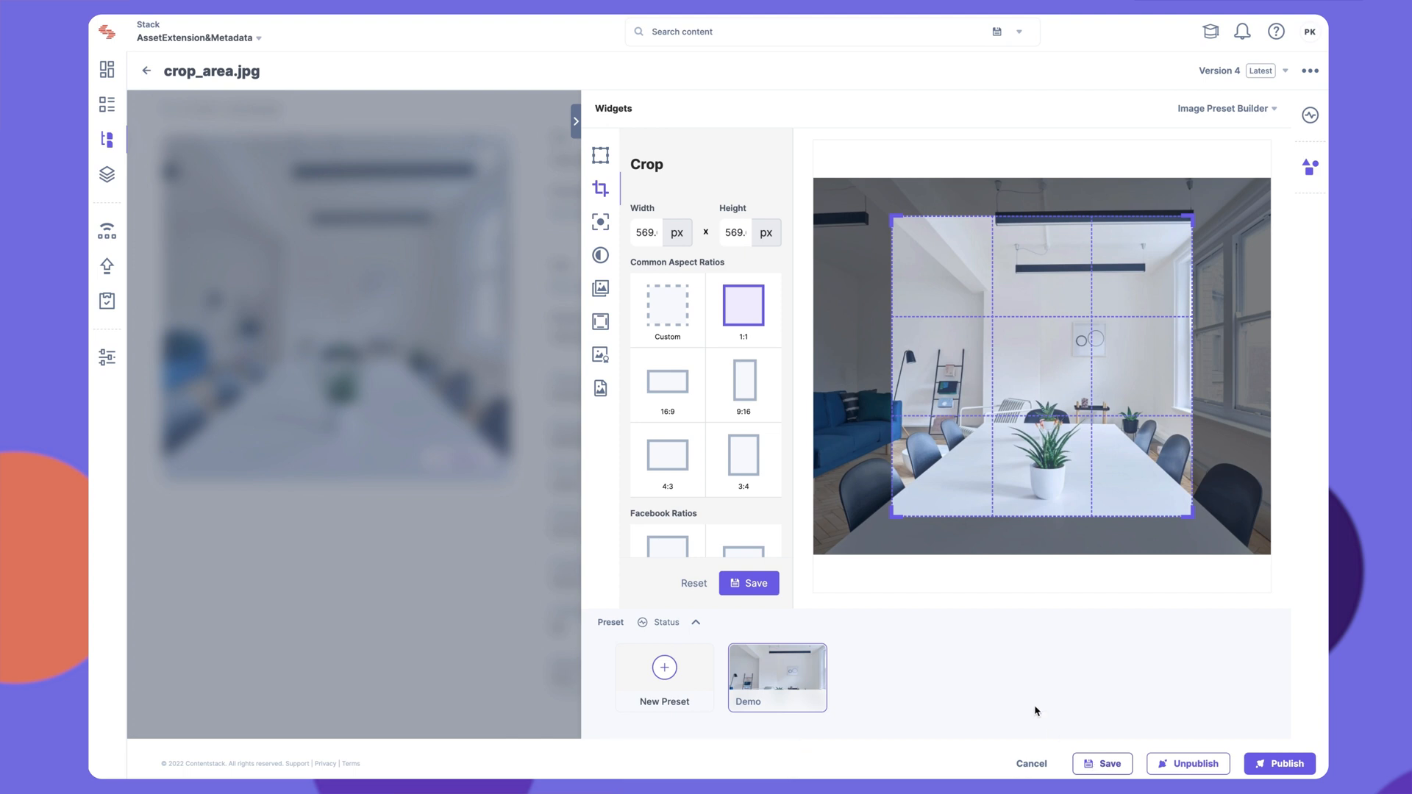